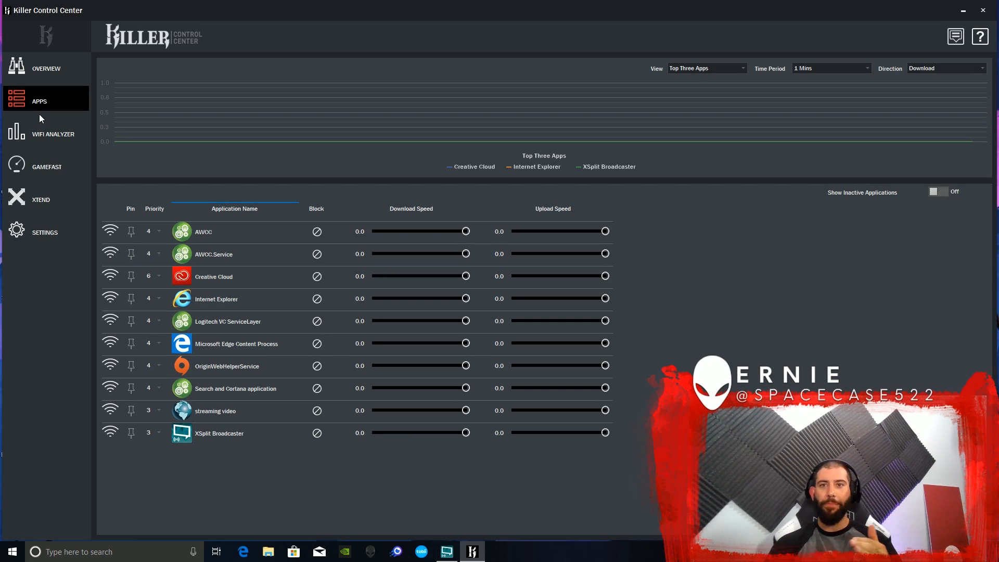
Step: Show the Overview dashboard with download/upload gauges and six priority traffic charts
click(45, 69)
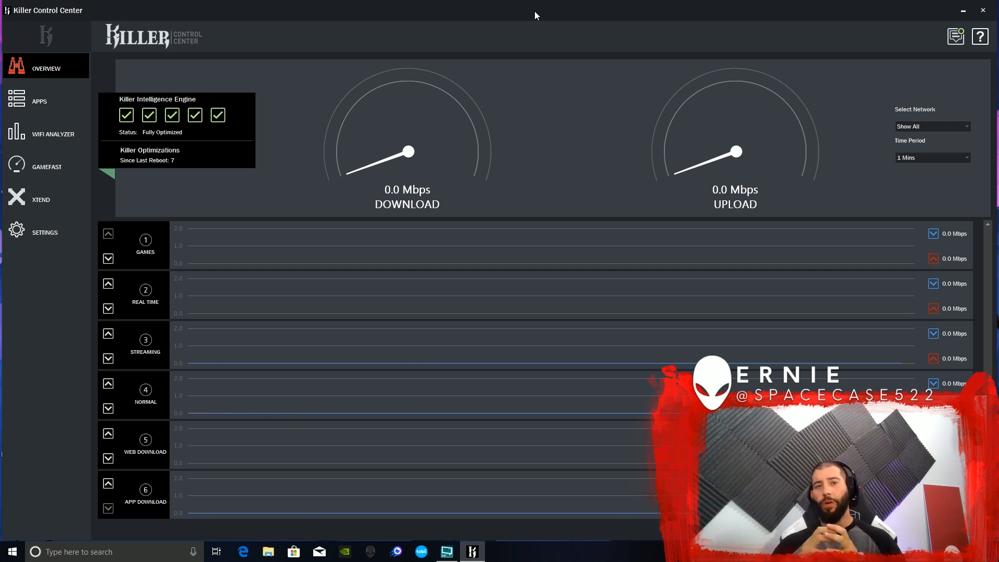
mouse_move(917, 39)
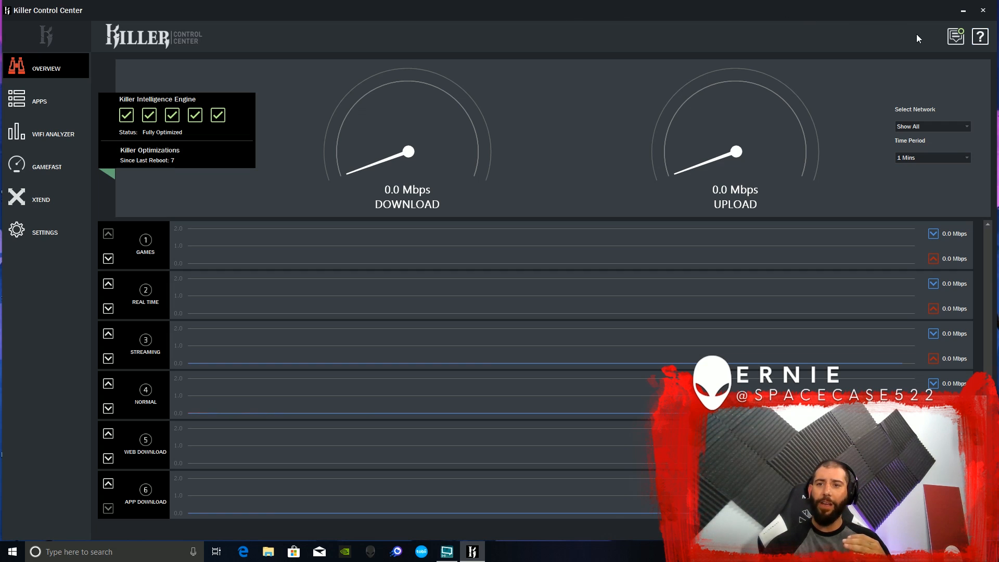
mouse_move(987, 43)
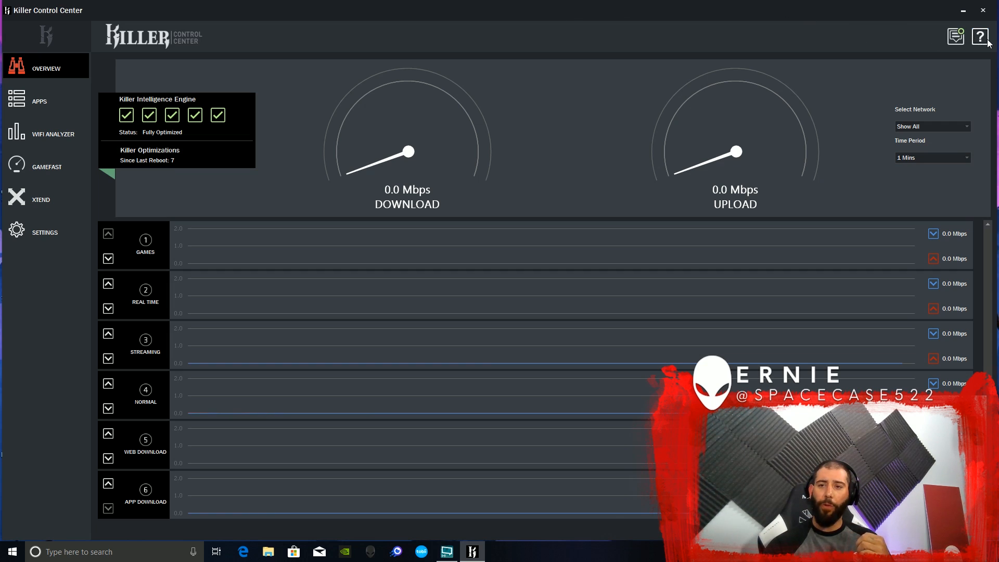
mouse_move(931, 45)
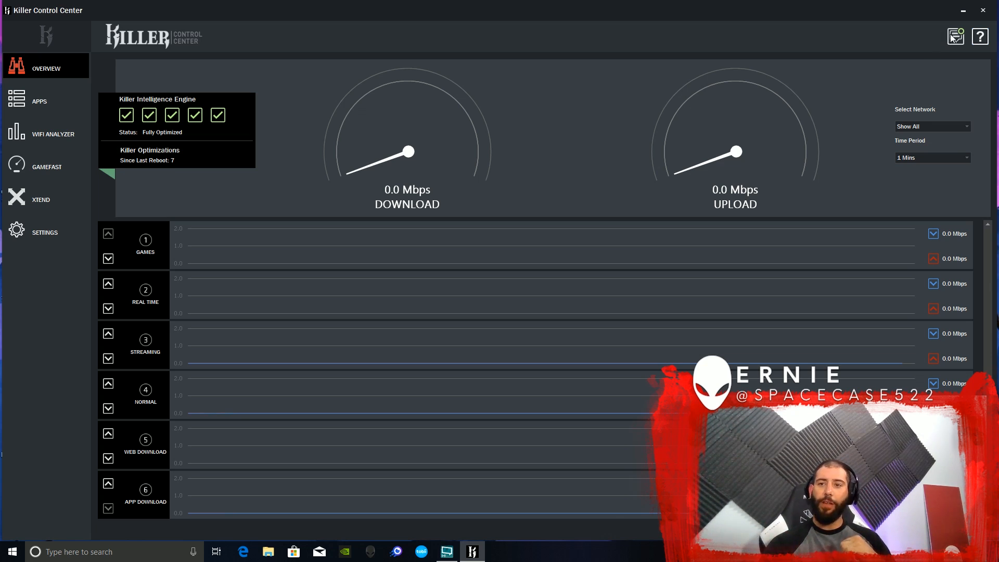
Step: View the Optimizations list in the notifications panel, e.g. video traffic prioritized
click(955, 37)
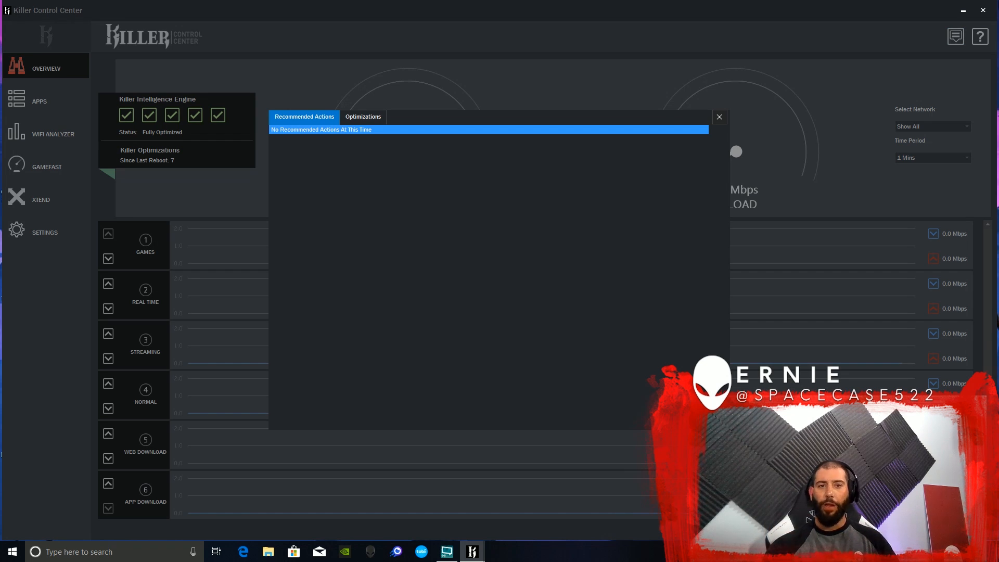
click(362, 117)
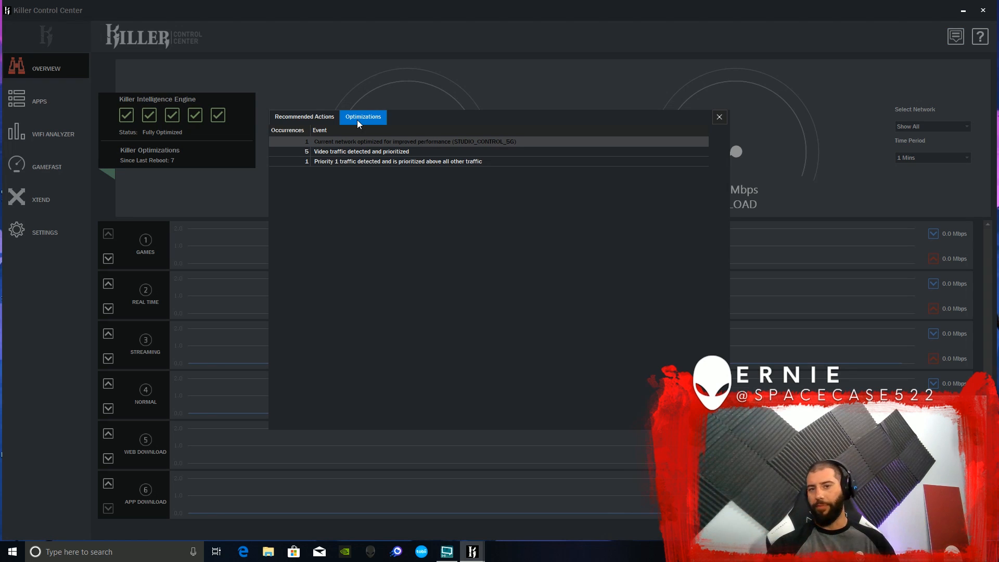
mouse_move(719, 218)
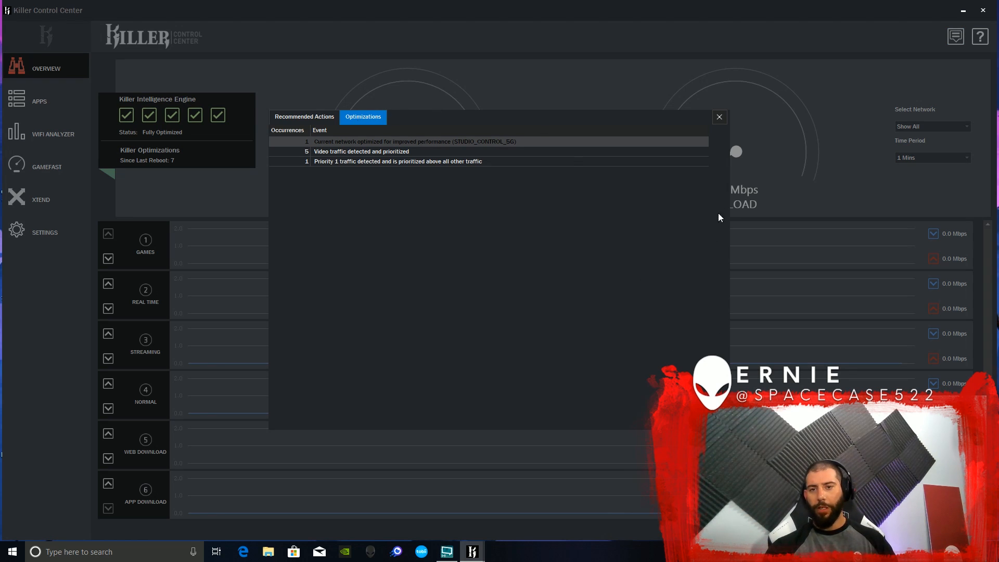
Step: Dismiss the Optimizations report to return to the Overview dashboard
click(719, 117)
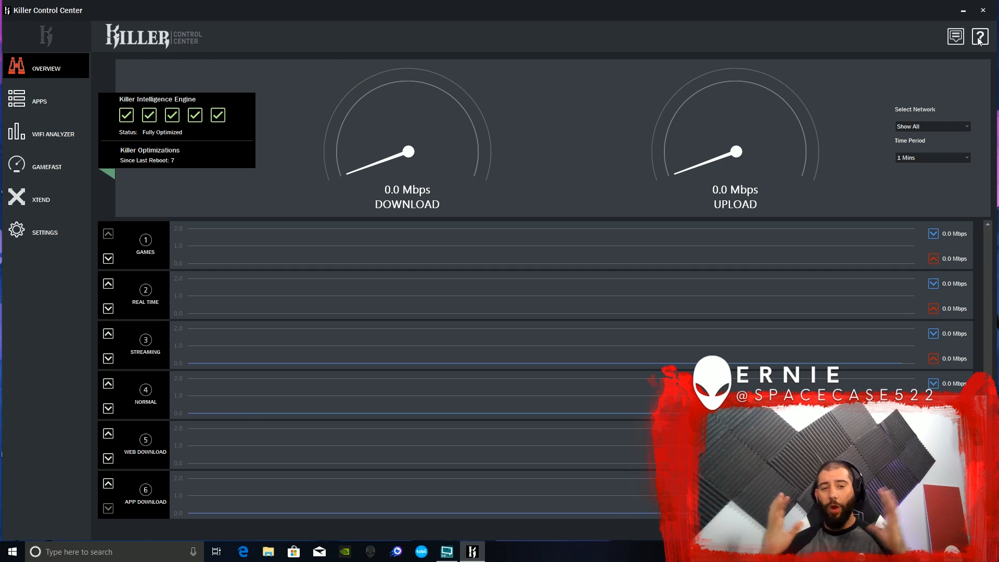
mouse_move(844, 121)
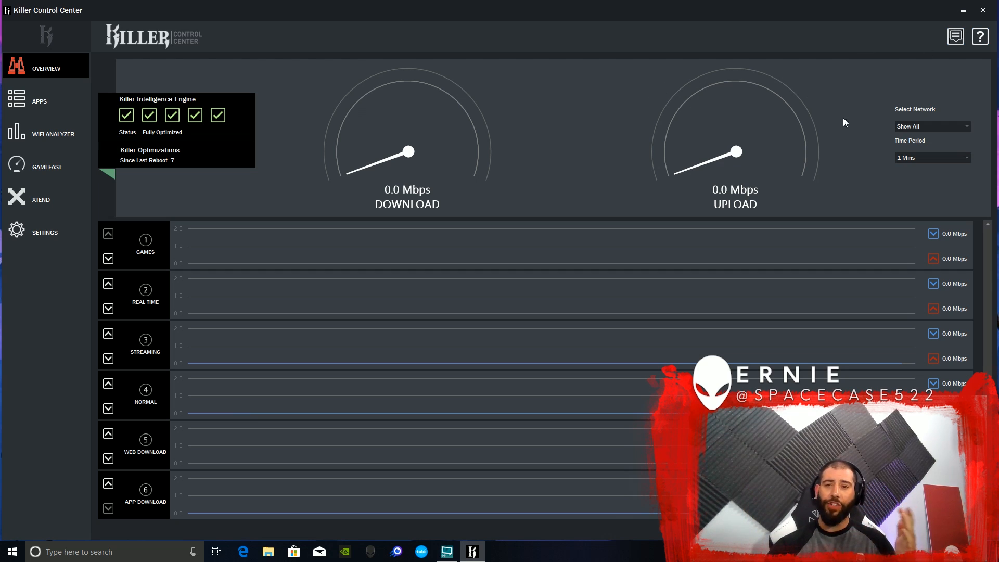
mouse_move(483, 185)
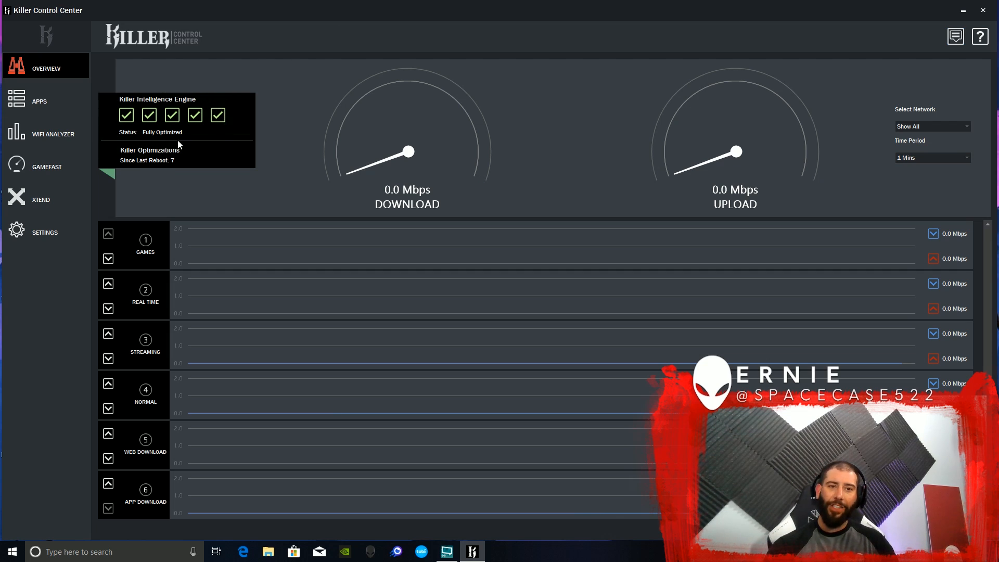
mouse_move(220, 132)
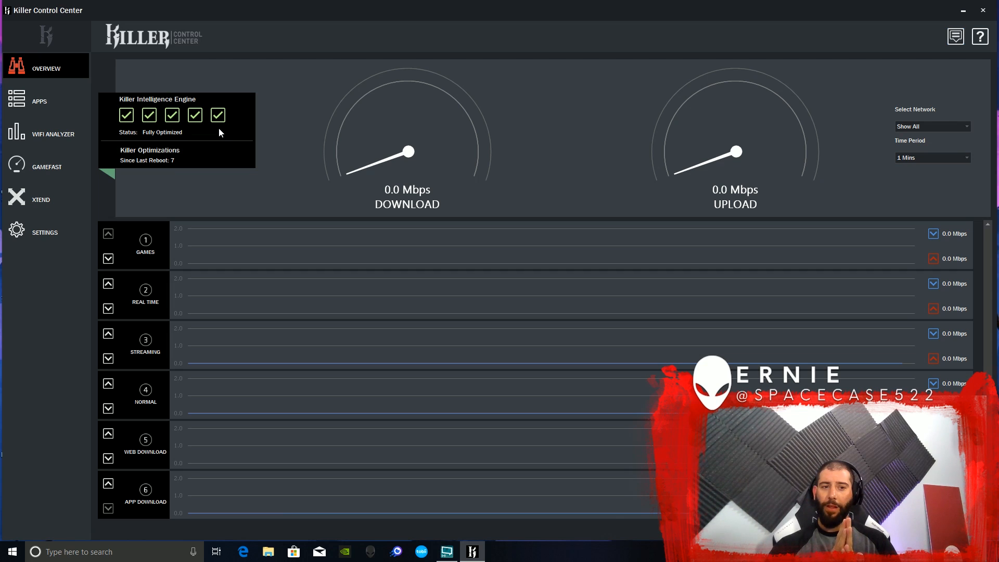
mouse_move(241, 179)
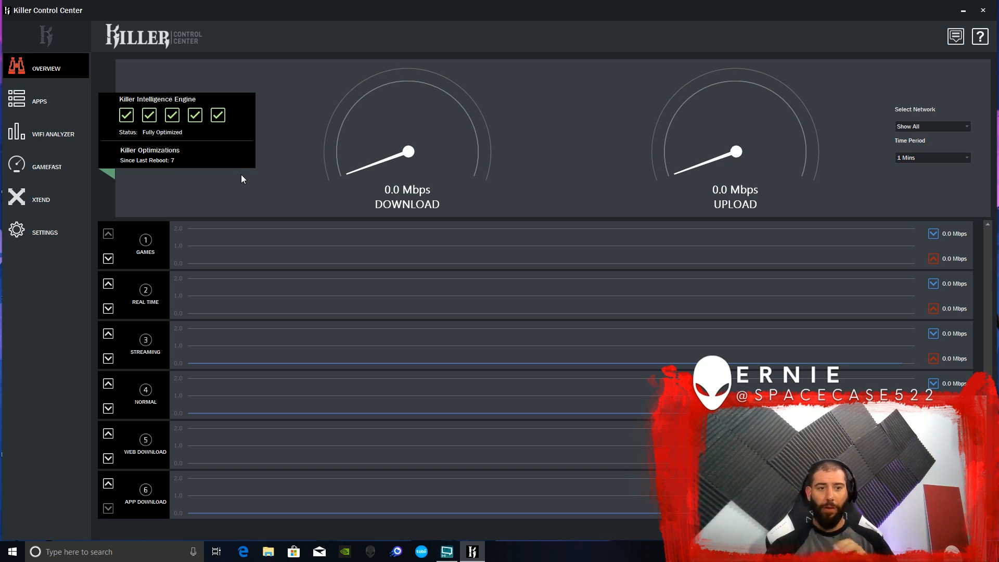
mouse_move(162, 251)
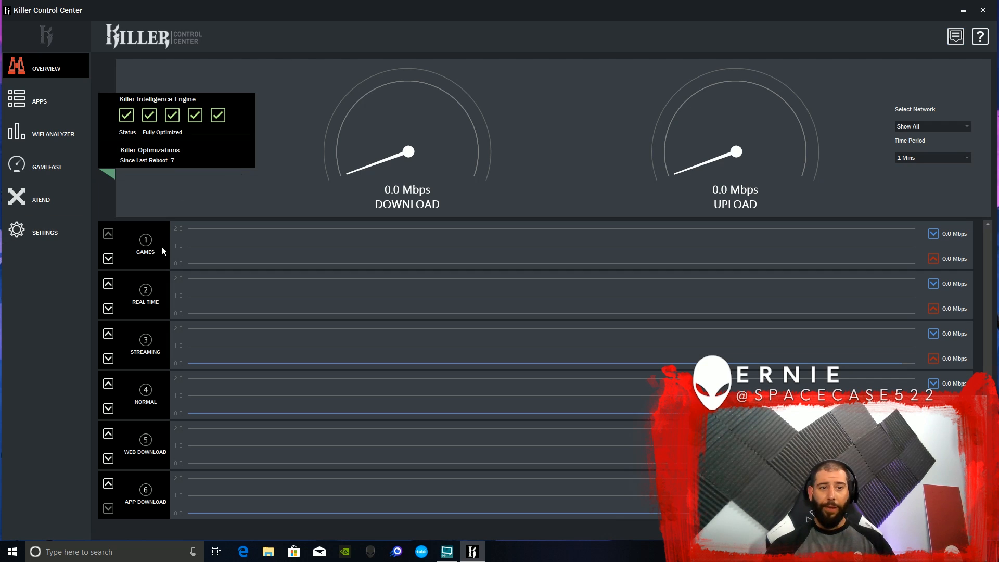
mouse_move(134, 264)
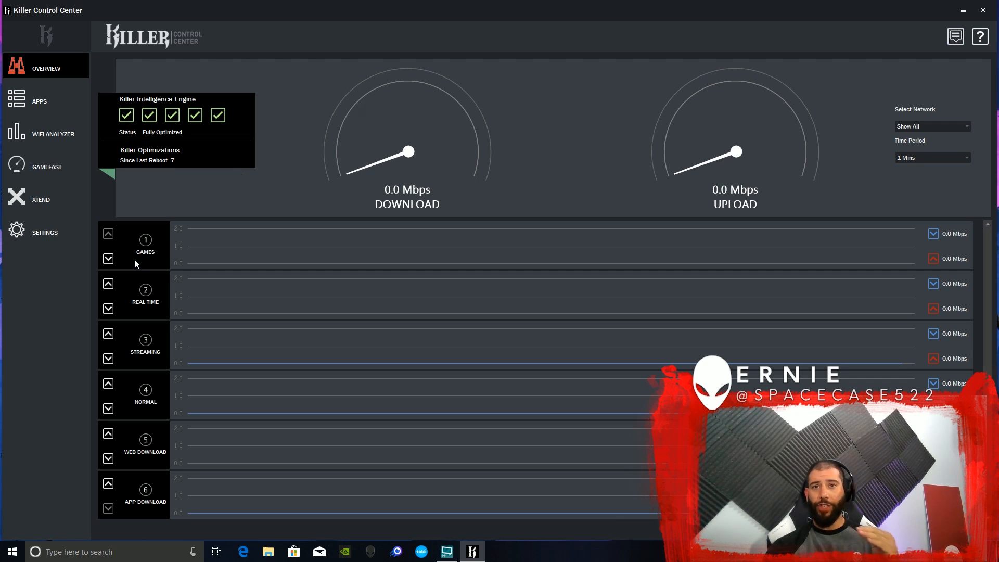
mouse_move(136, 256)
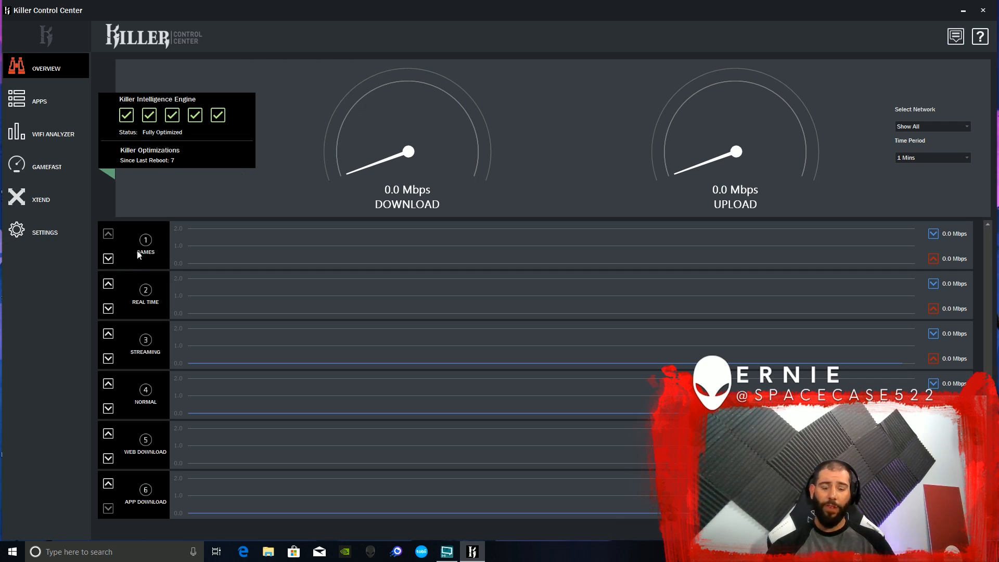
mouse_move(142, 274)
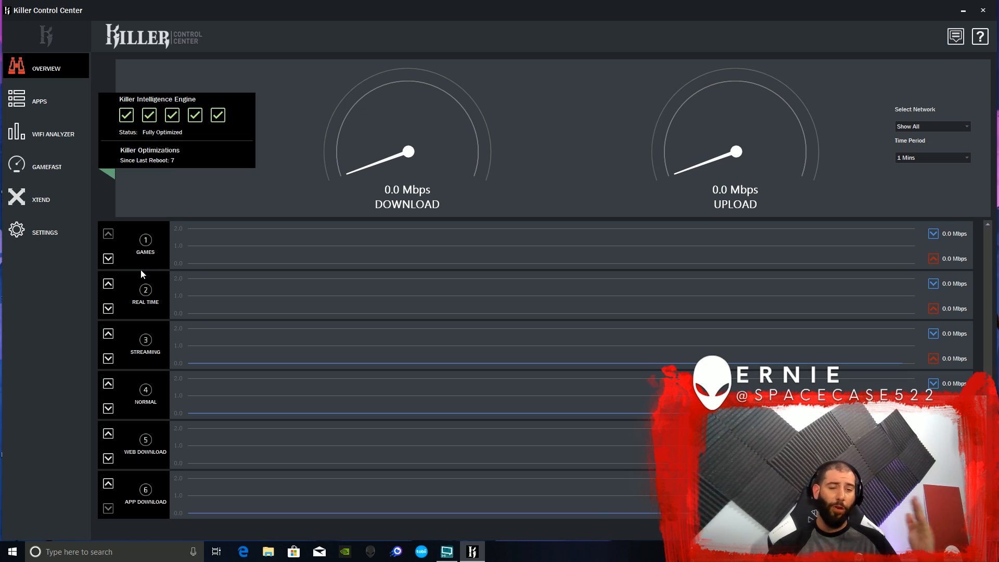
mouse_move(153, 295)
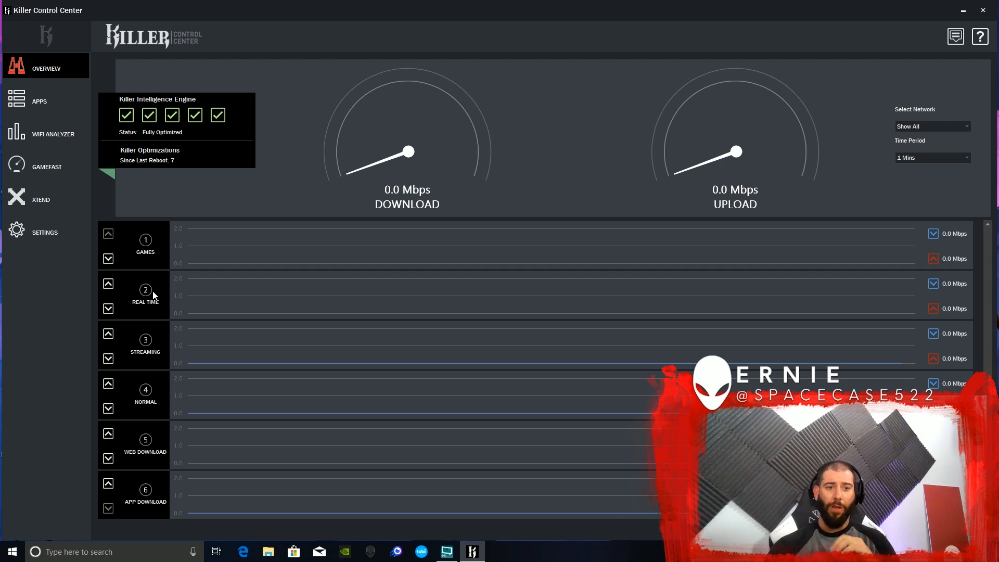
mouse_move(102, 295)
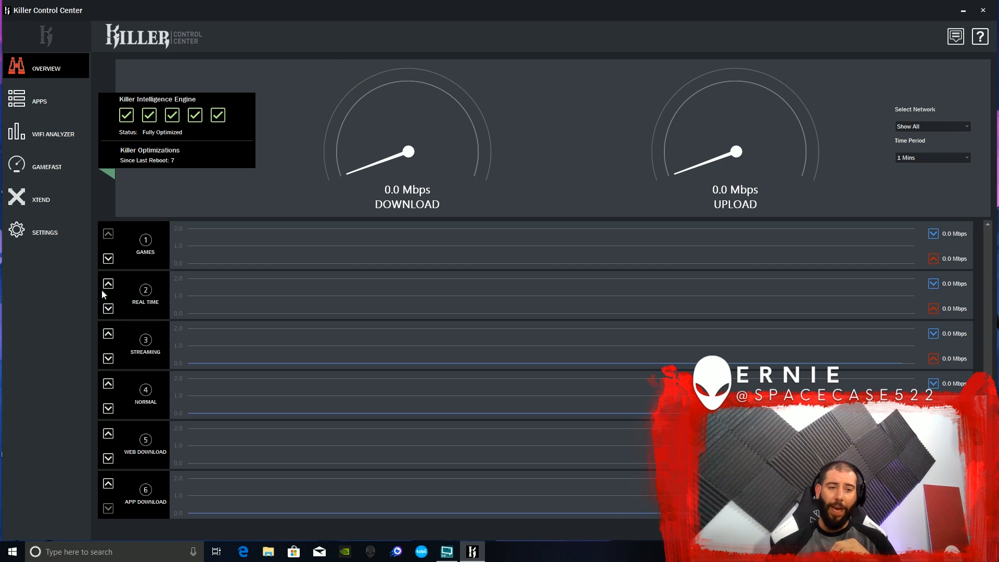
click(107, 283)
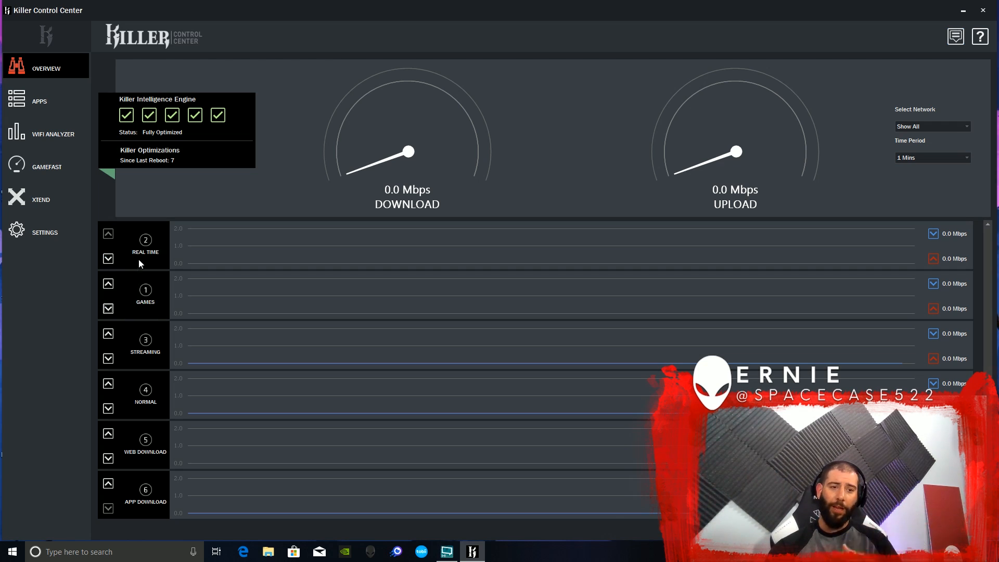
mouse_move(130, 275)
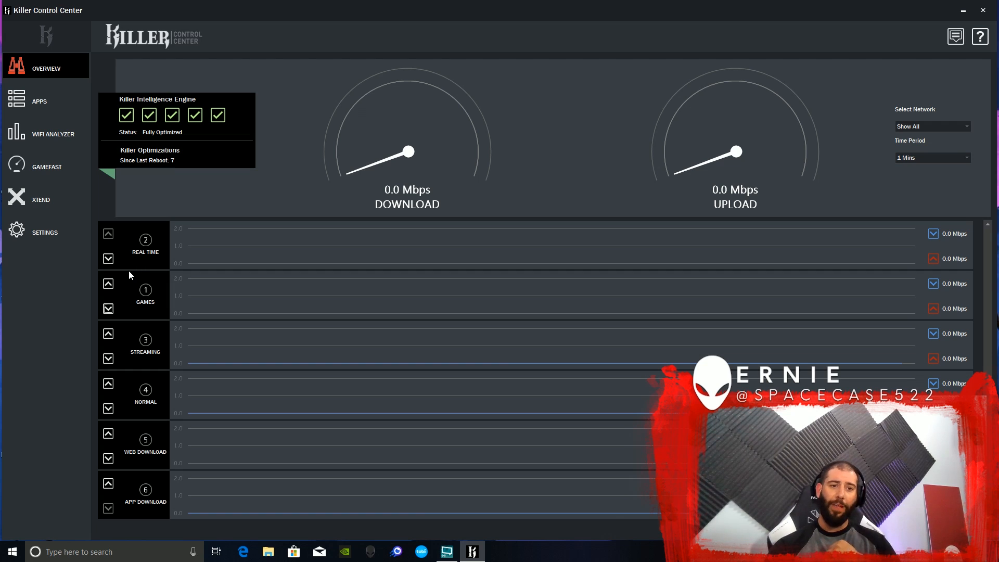
mouse_move(111, 236)
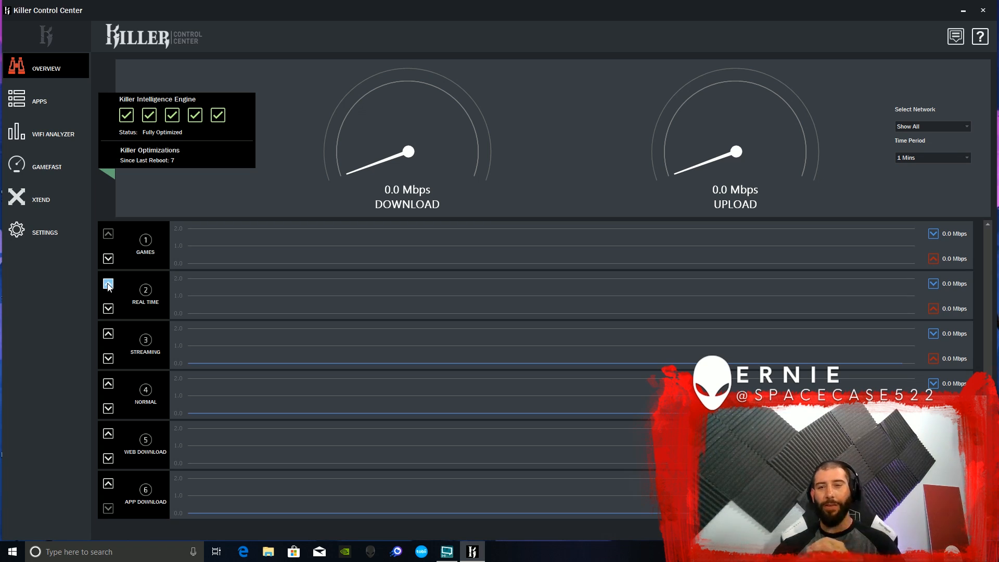
mouse_move(10, 274)
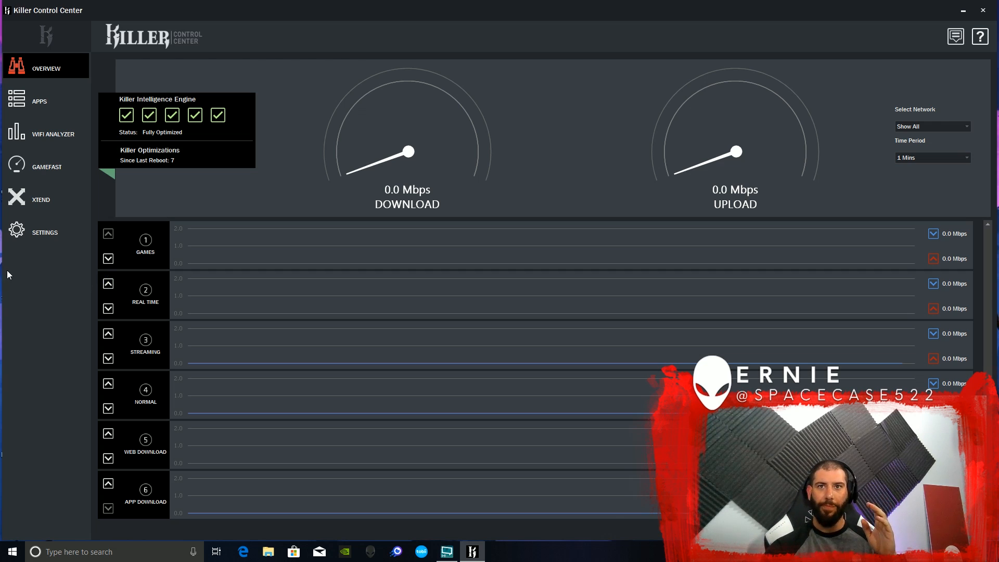
Step: Show the Apps list with each app's priority, block option and speed limits
click(39, 101)
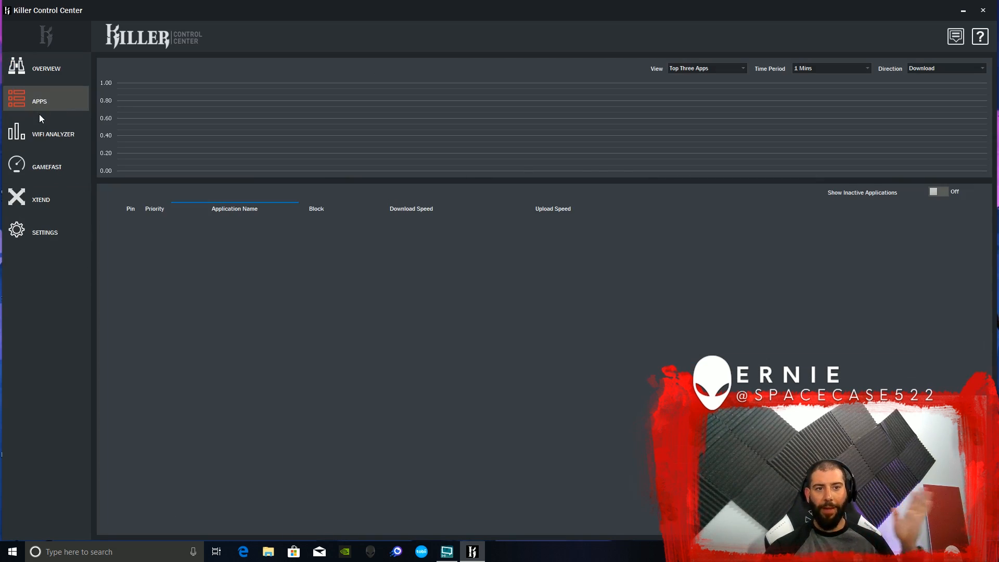
click(40, 101)
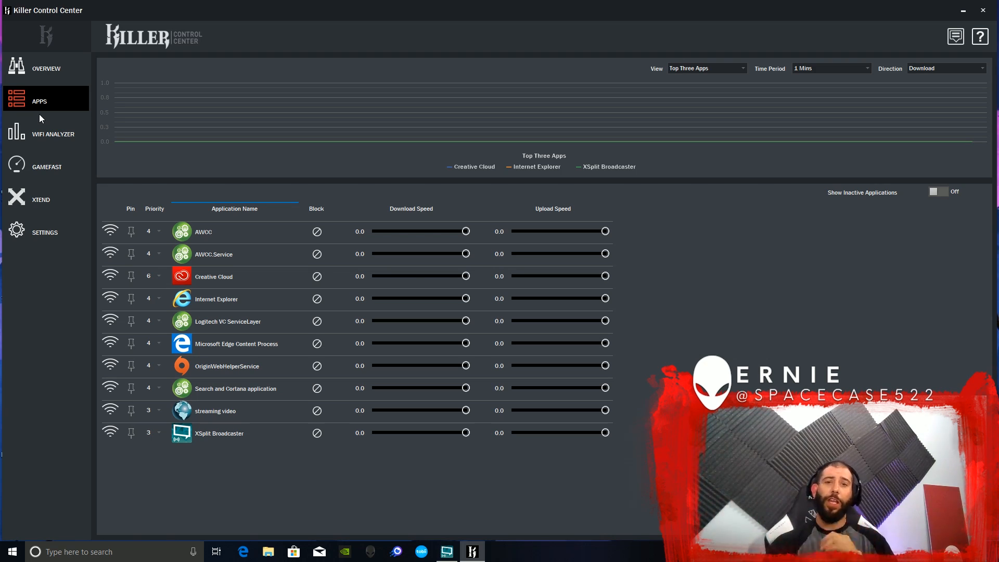
mouse_move(192, 120)
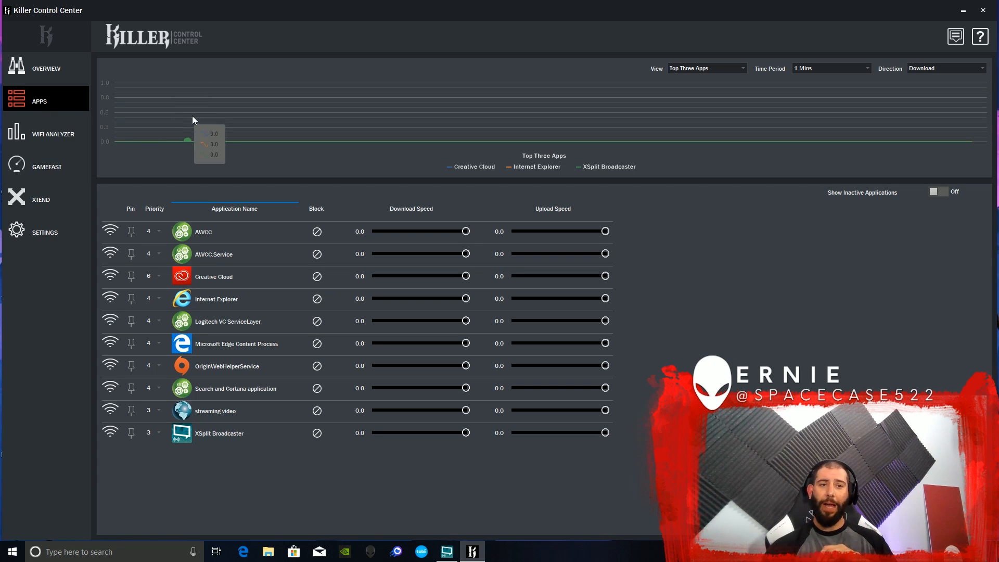
mouse_move(334, 135)
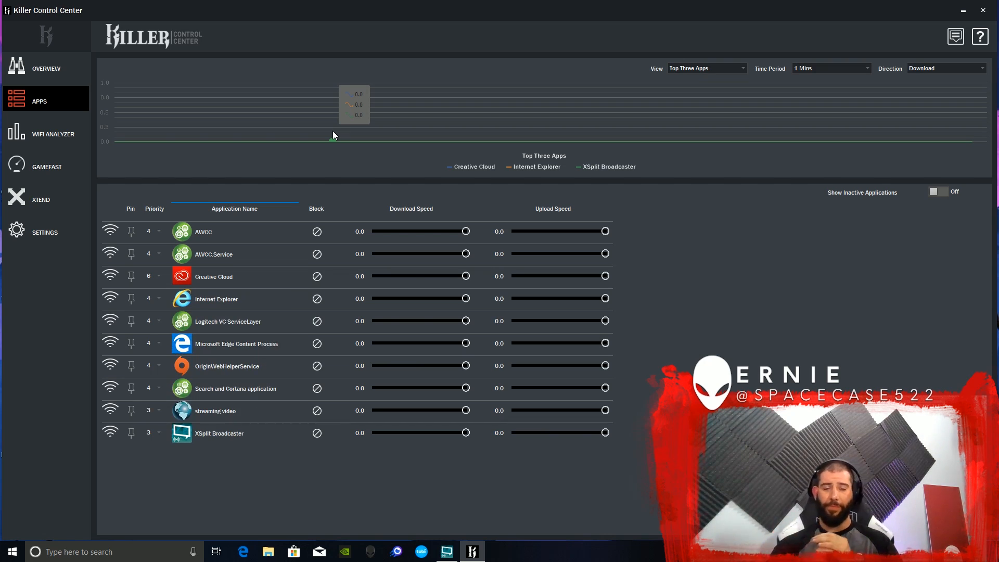
mouse_move(221, 213)
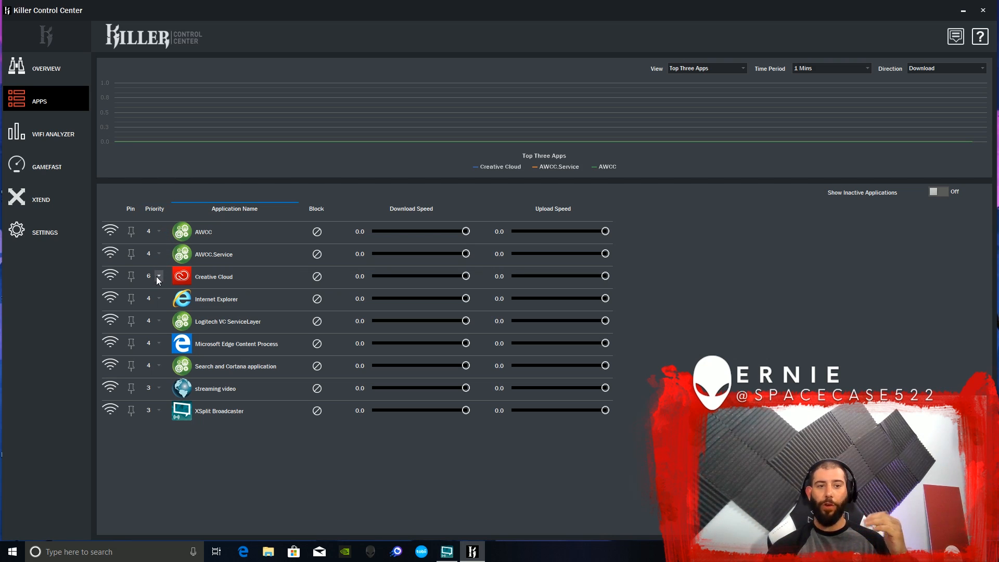
click(157, 276)
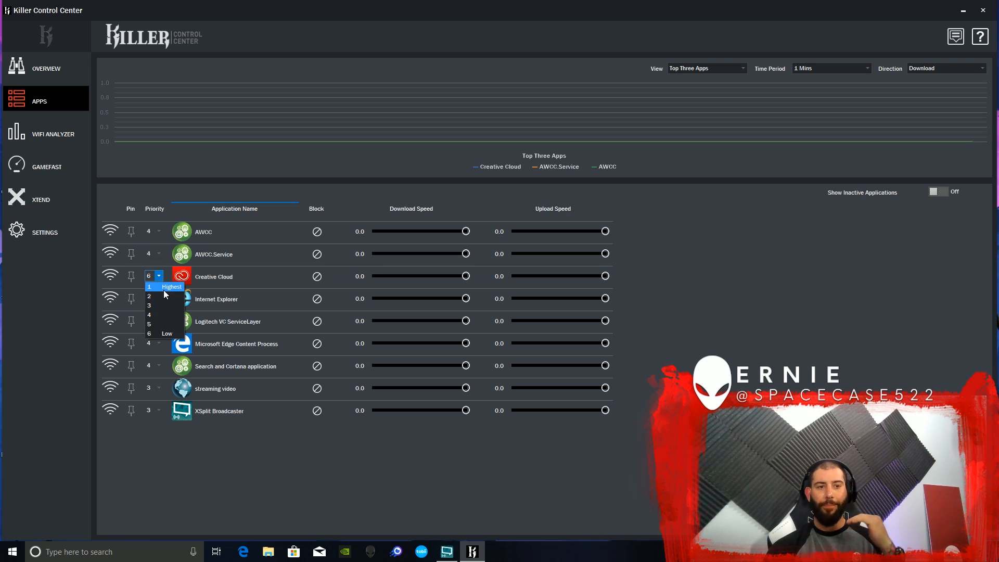
click(167, 287)
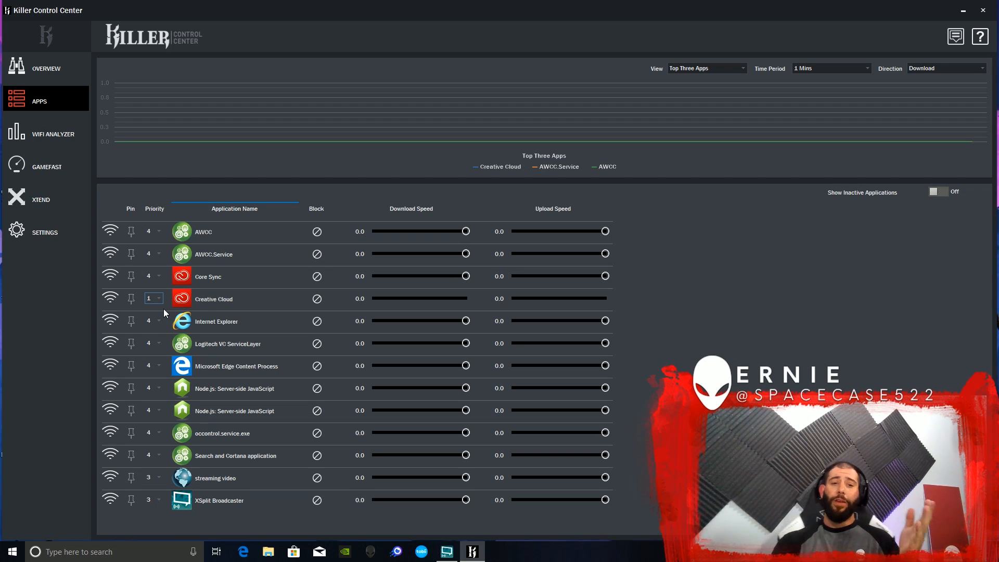
mouse_move(316, 268)
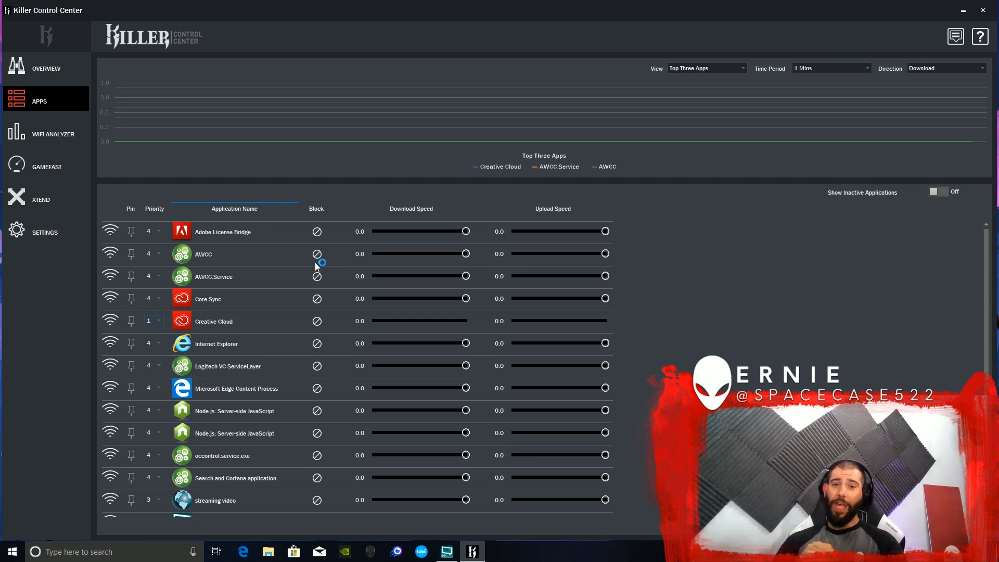
mouse_move(575, 237)
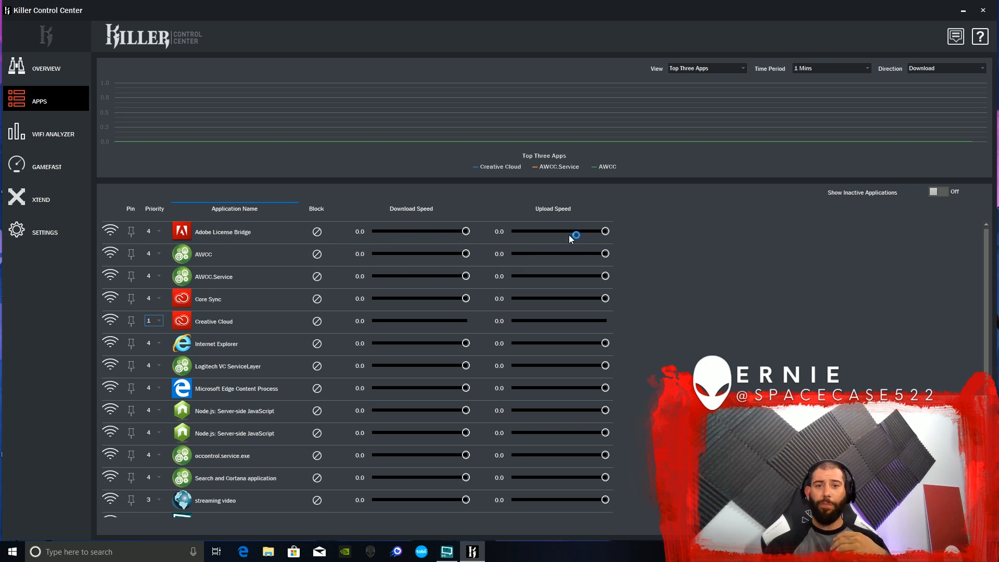
mouse_move(528, 236)
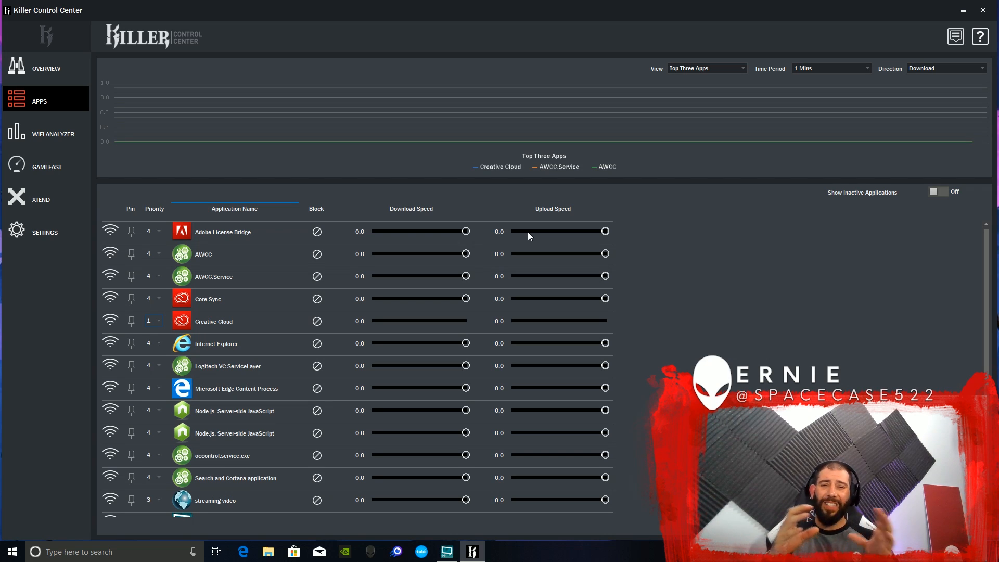
mouse_move(473, 236)
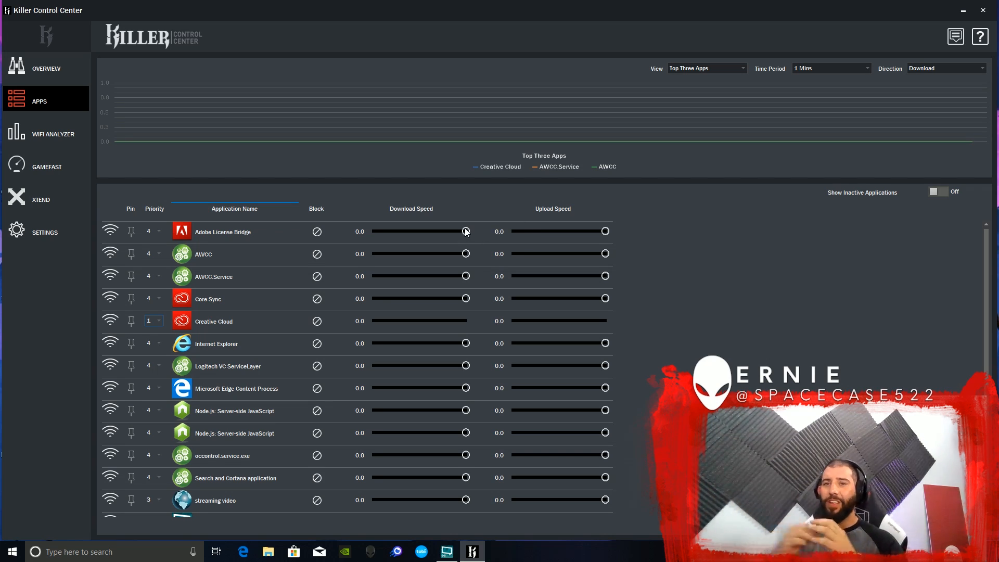
scroll(down, 3)
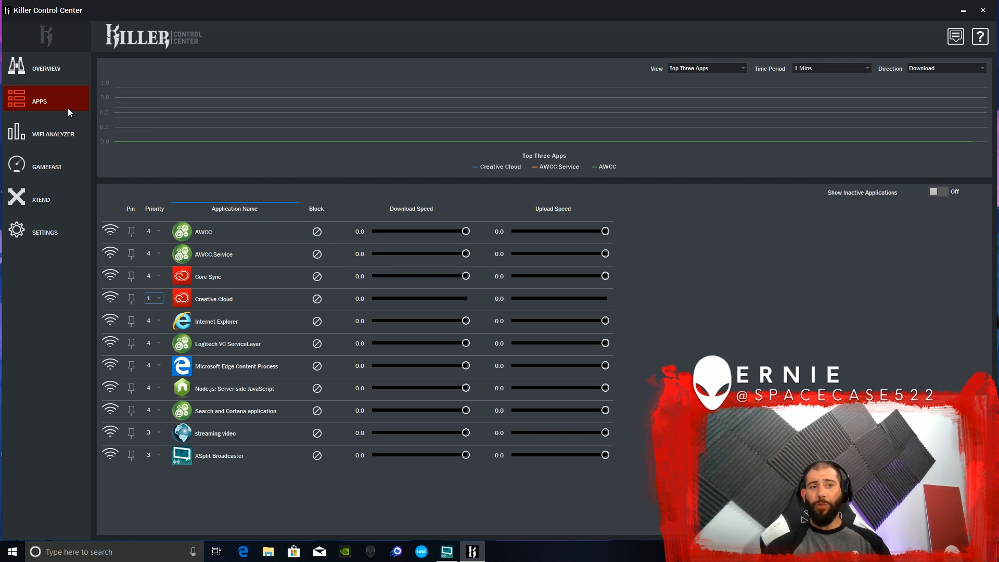
mouse_move(153, 111)
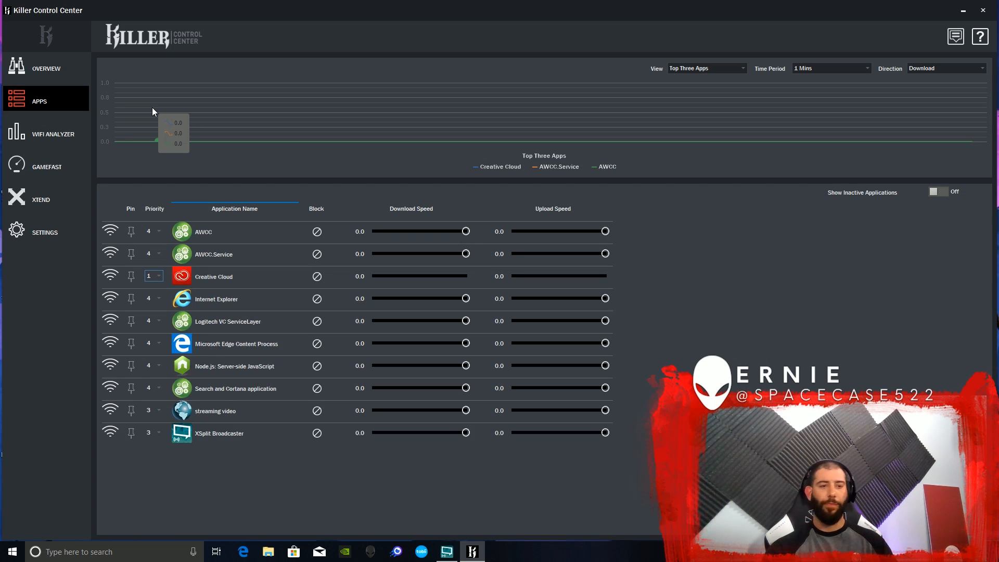
mouse_move(446, 254)
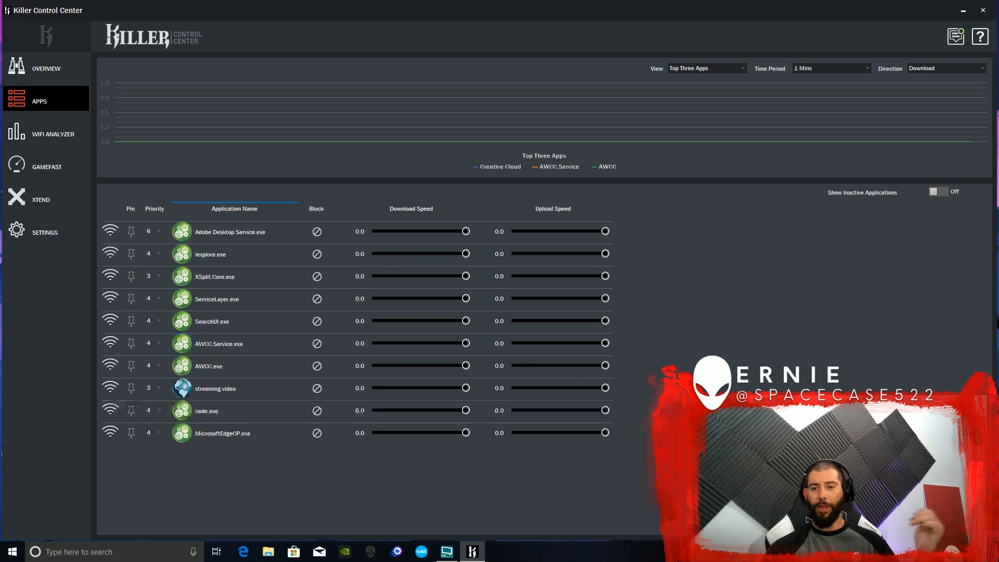
Step: Change Creative Cloud's priority from 1 to 6 in the Apps list
click(234, 208)
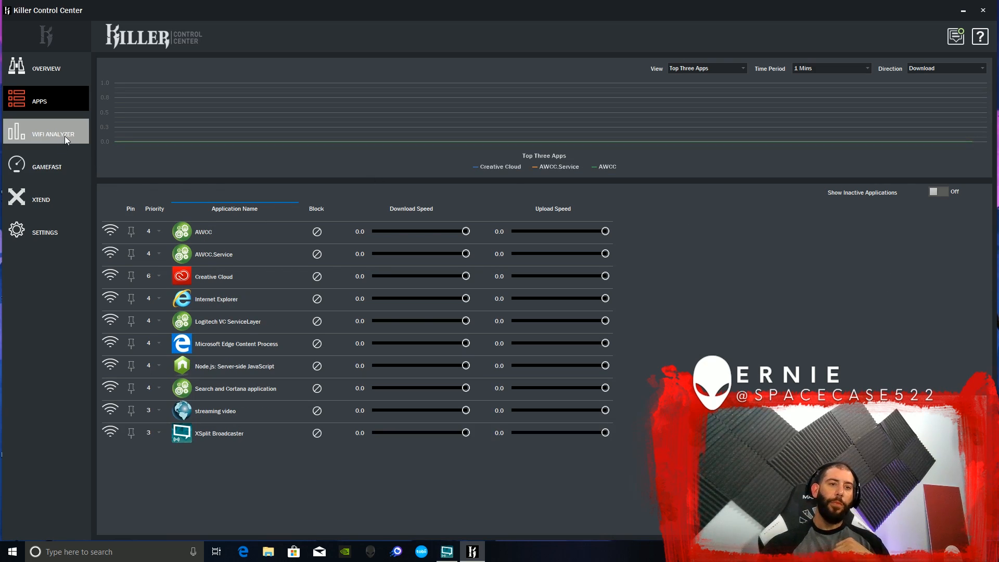
Step: Show the WiFi Analyzer chart of nearby 2.4GHz access points by channel and signal
click(53, 135)
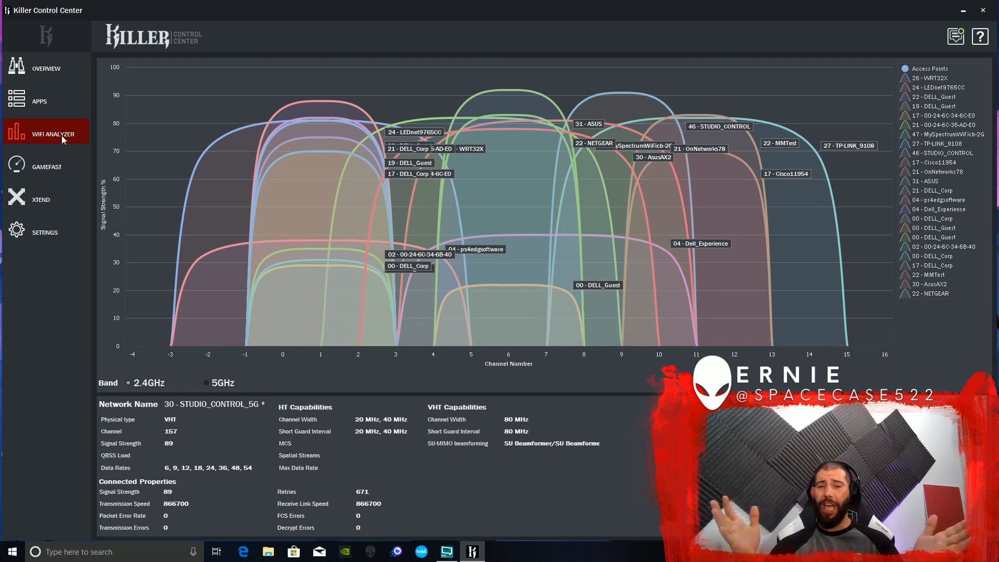
mouse_move(178, 185)
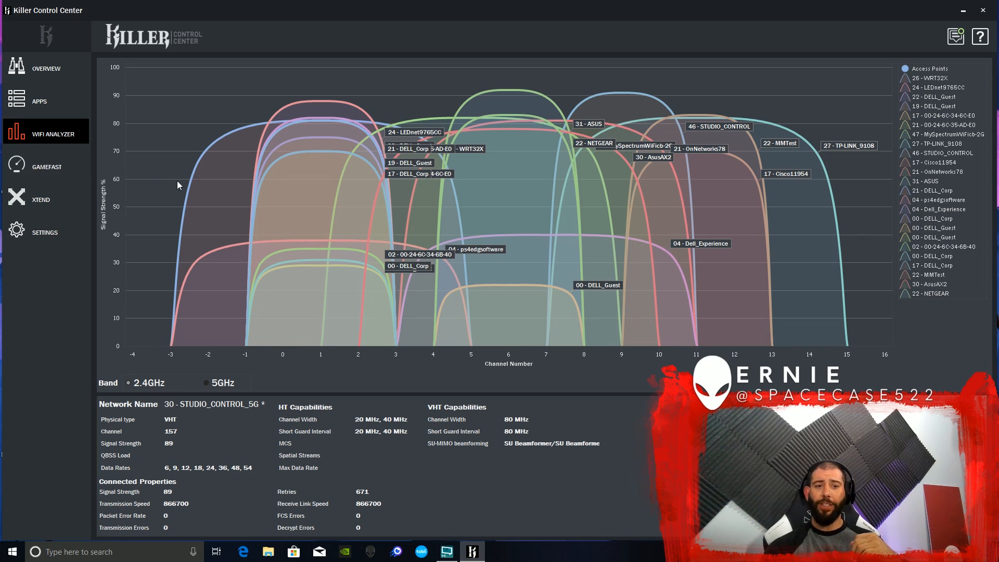
mouse_move(141, 375)
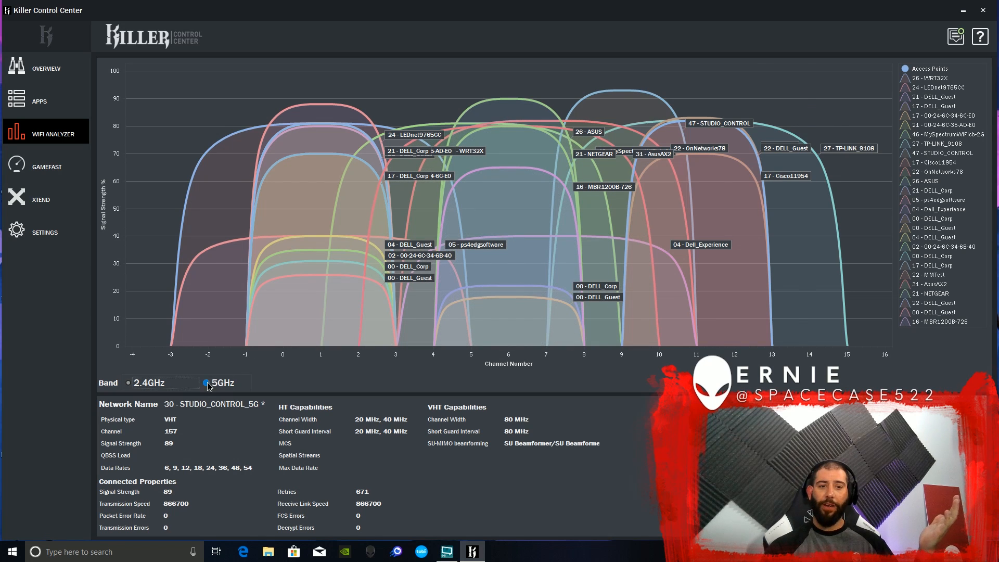
click(206, 382)
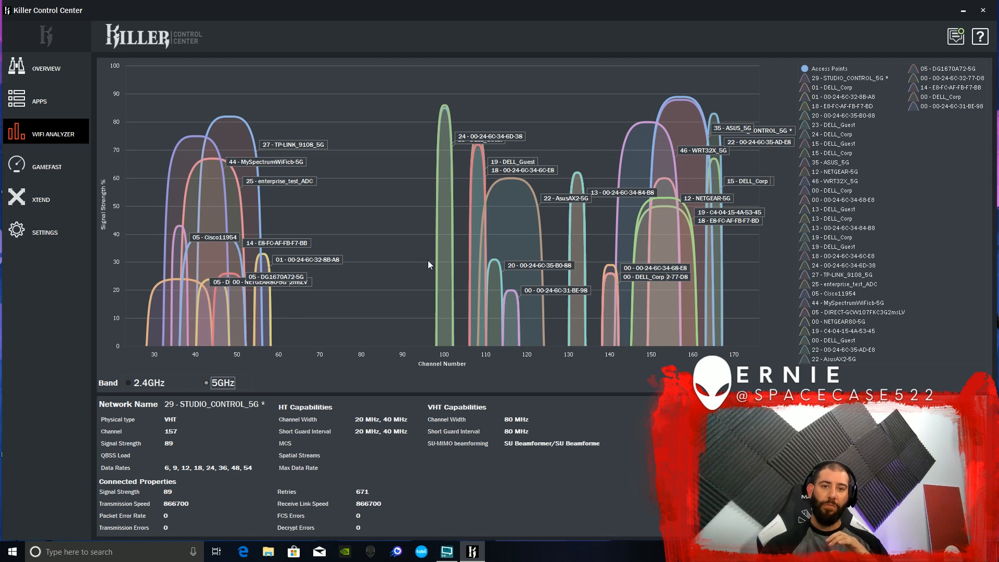
click(510, 226)
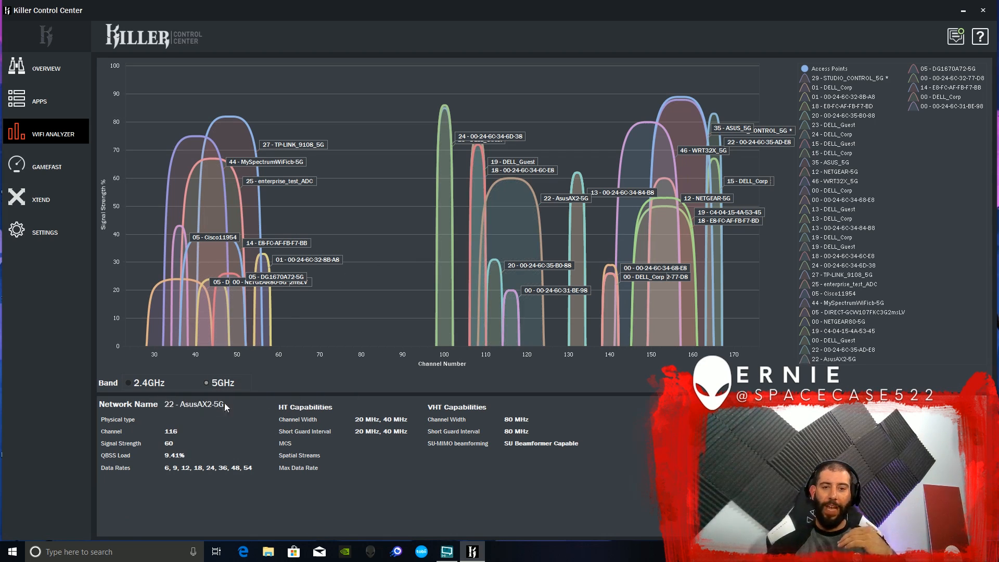
mouse_move(285, 417)
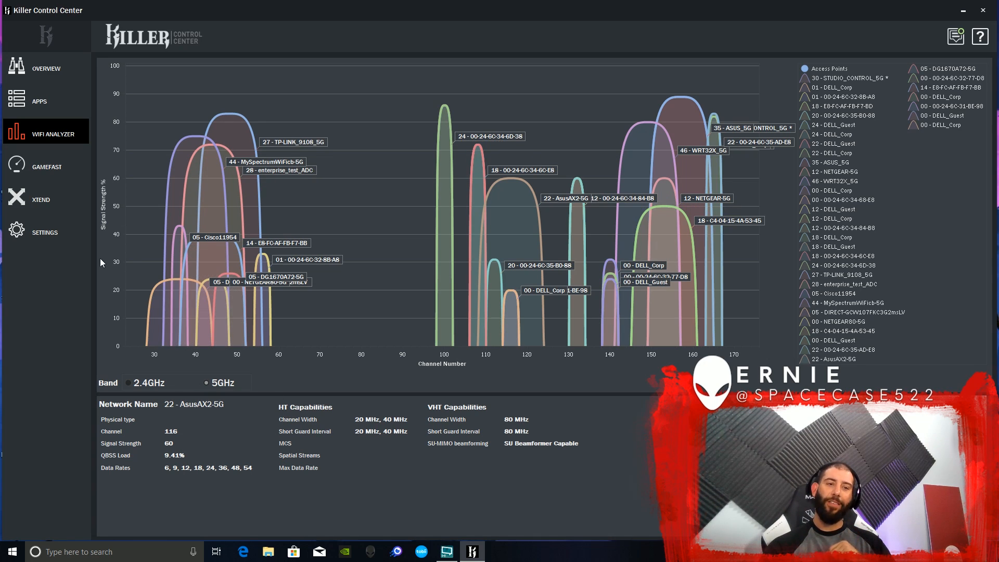
mouse_move(343, 232)
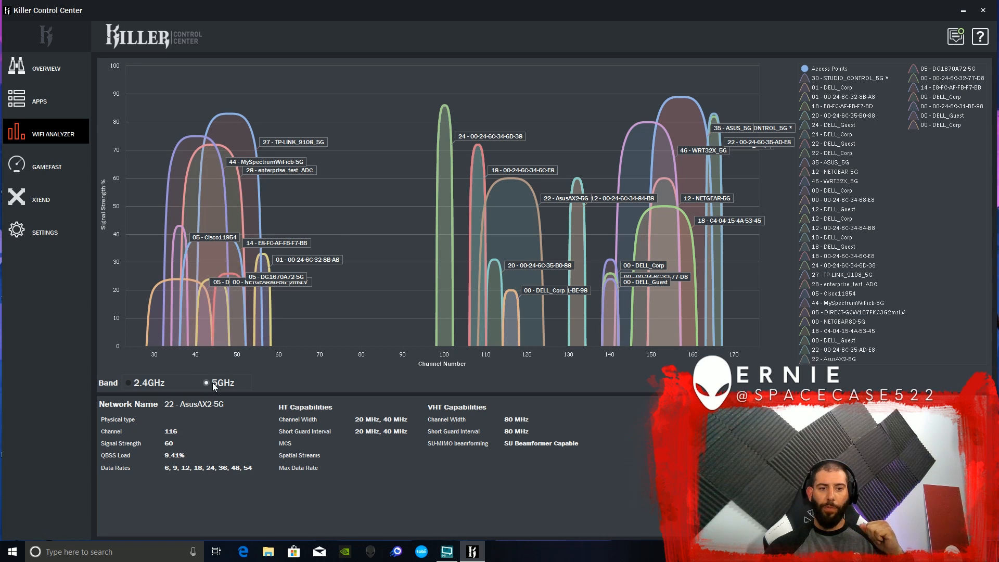
click(128, 382)
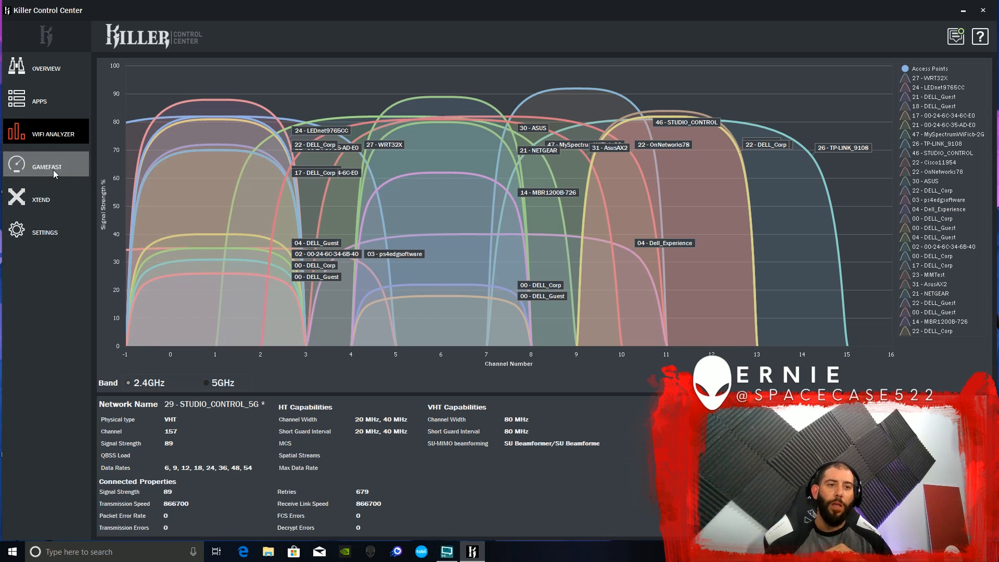
Step: On the GameFast page, switch on automatic GameFast when a game is detected
click(45, 166)
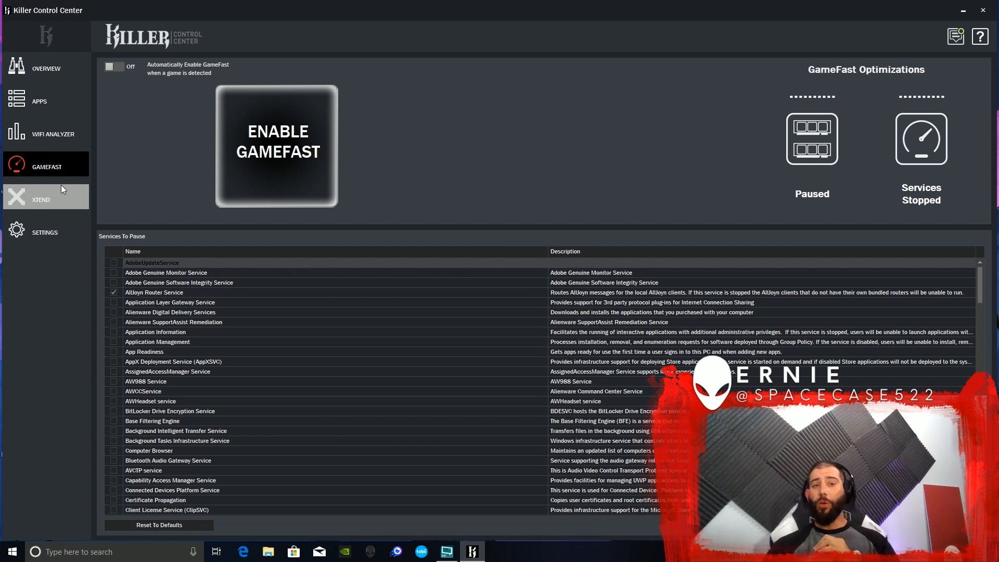
mouse_move(54, 171)
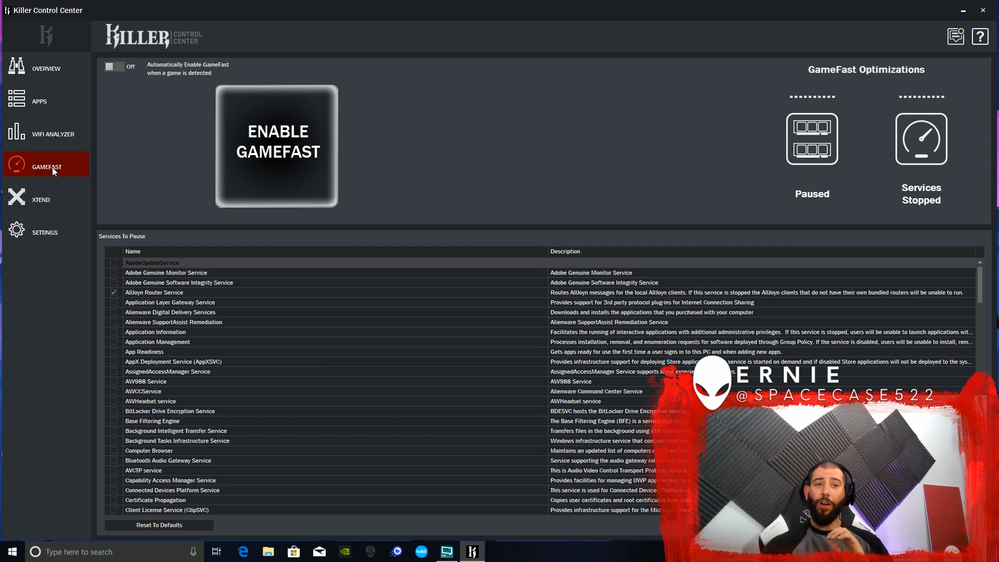
click(119, 67)
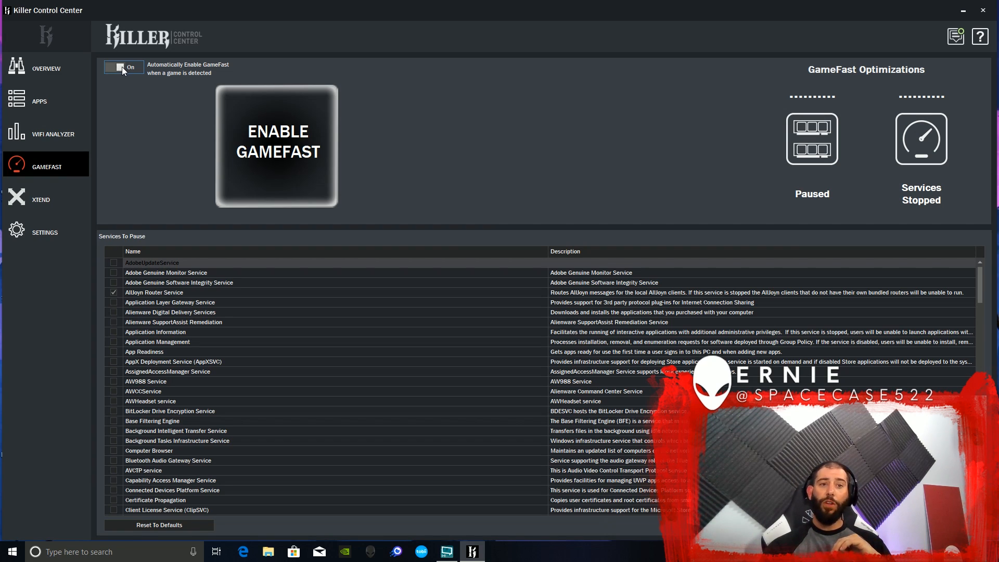
click(122, 66)
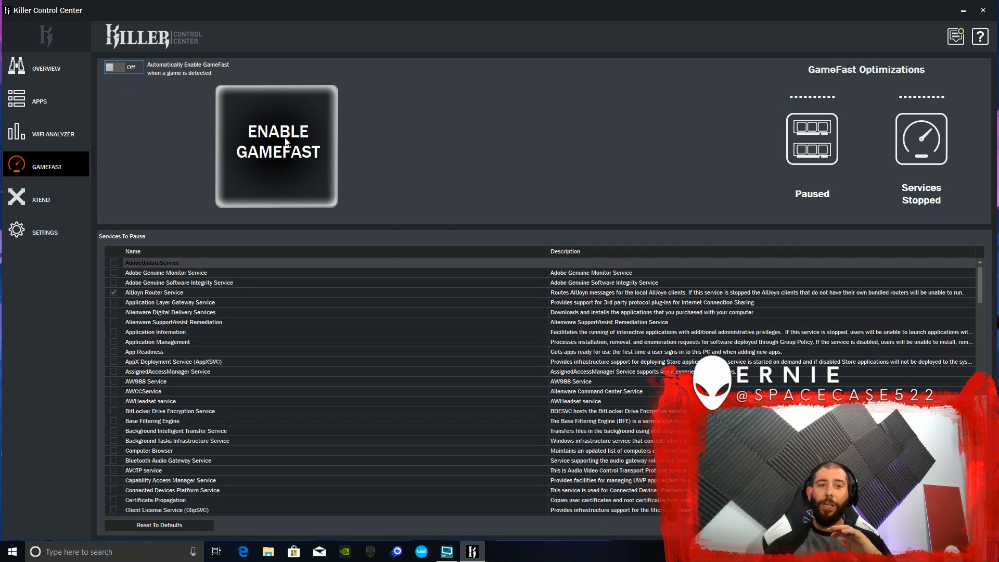
click(277, 146)
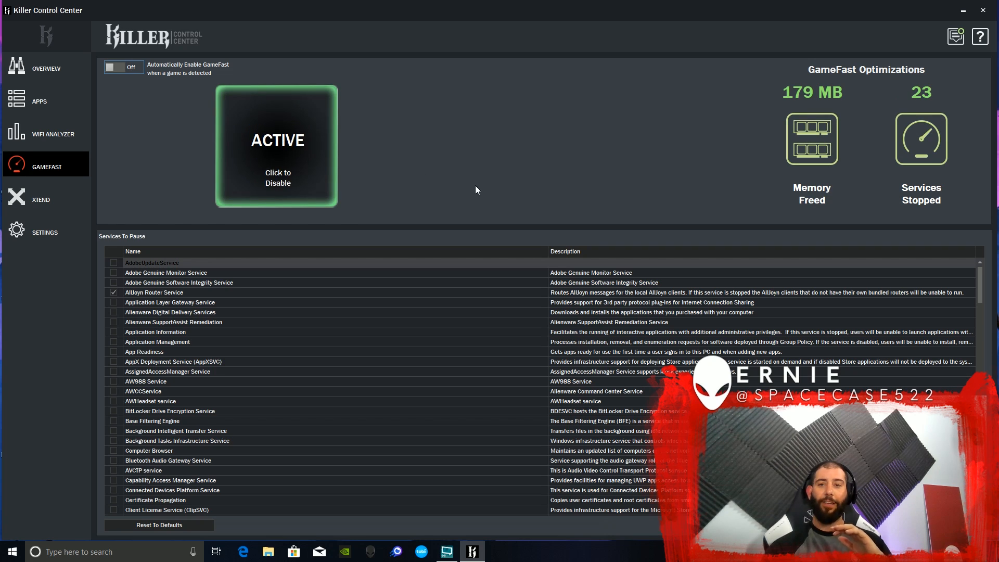
mouse_move(444, 198)
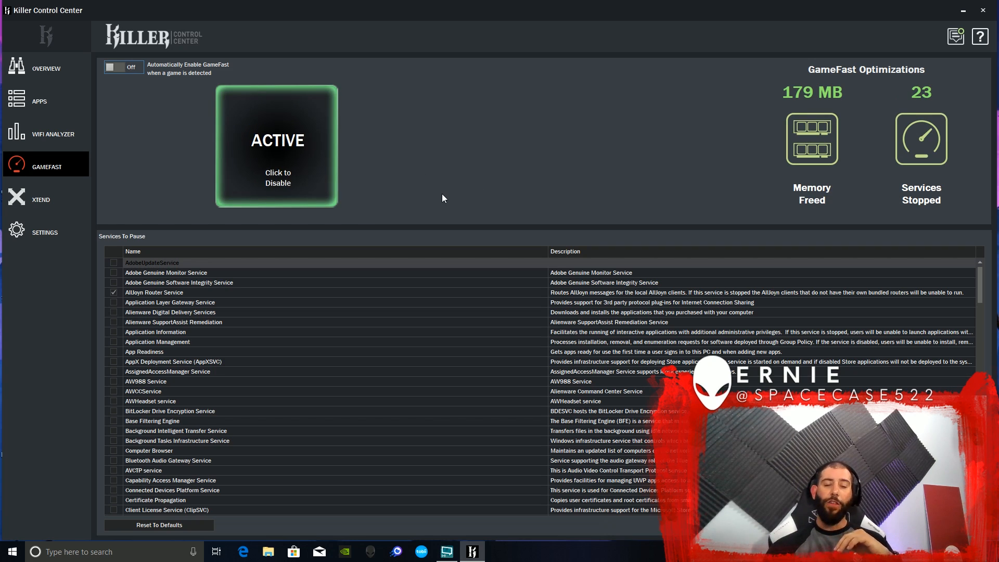
mouse_move(205, 295)
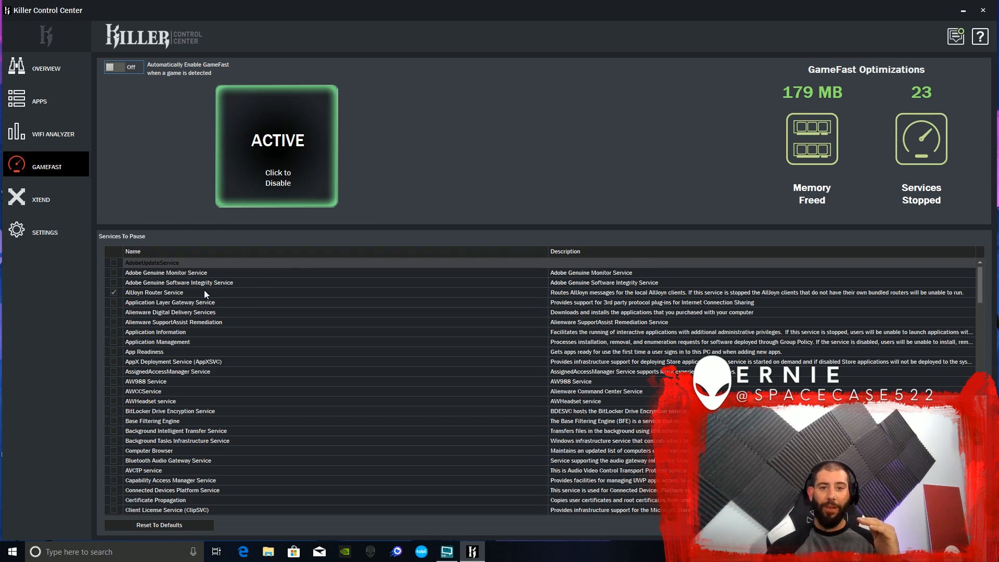
scroll(down, 3)
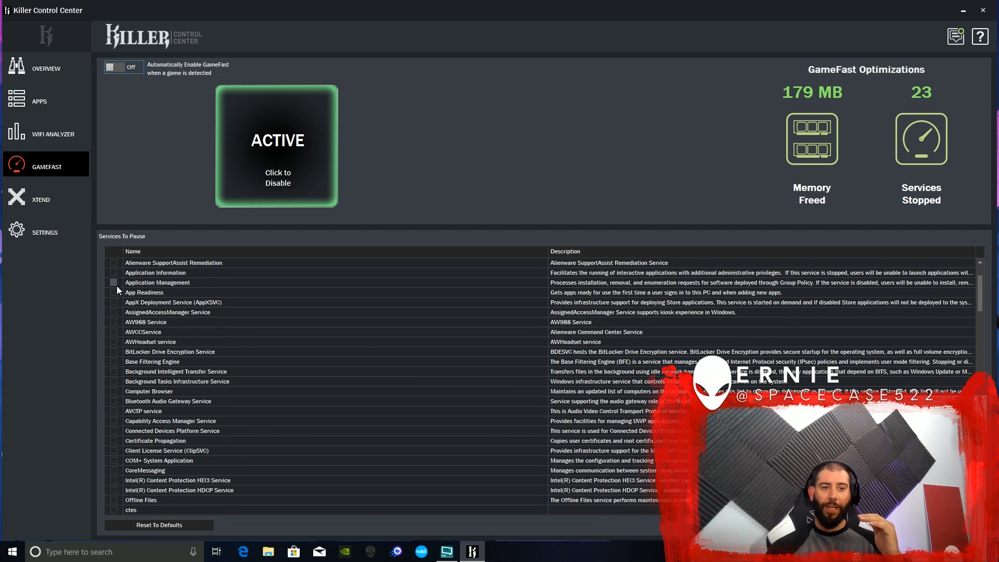
mouse_move(214, 377)
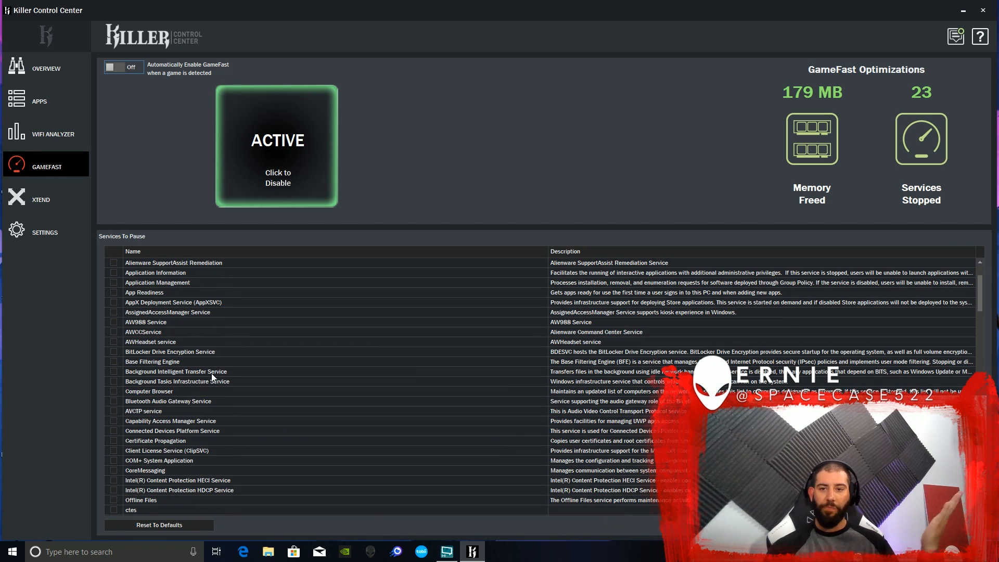
mouse_move(116, 360)
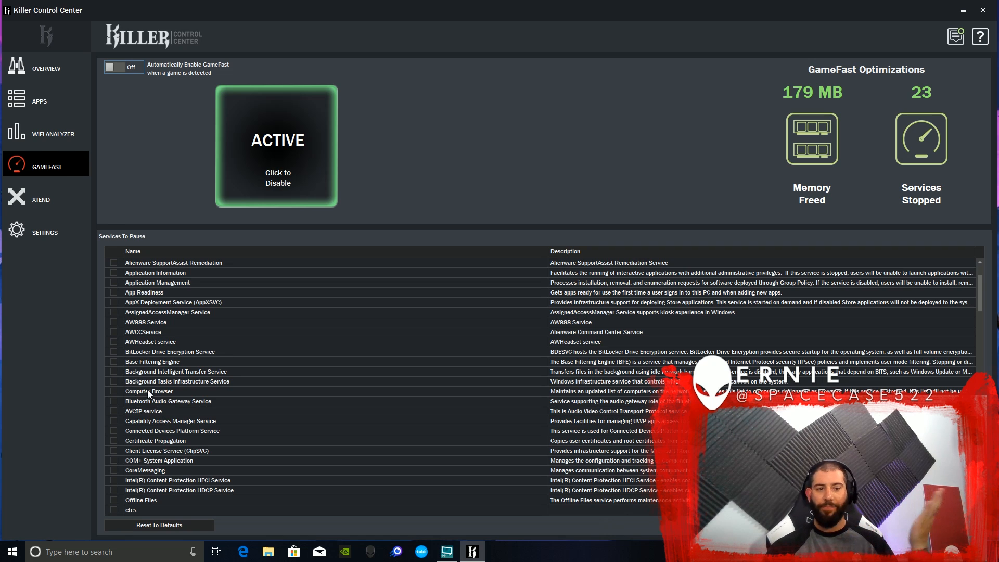
scroll(up, 3)
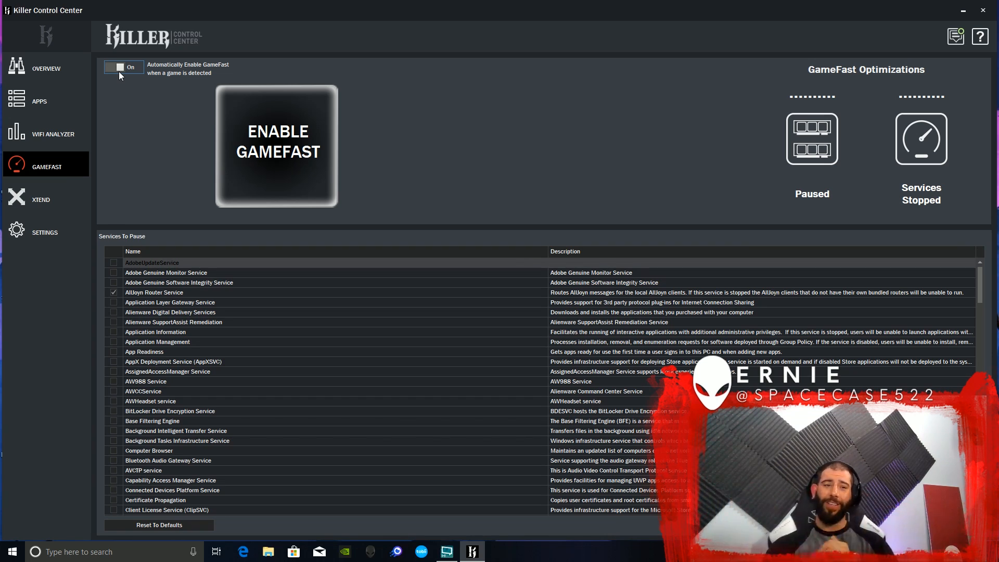
mouse_move(29, 212)
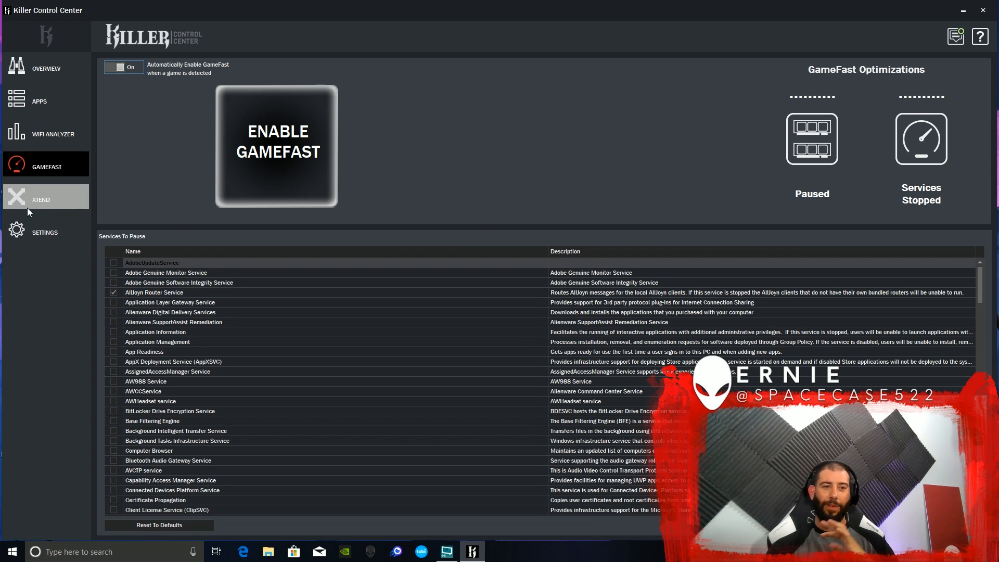
Step: Switch Wireless xTend on, keeping Extend Current Network mode selected
click(40, 199)
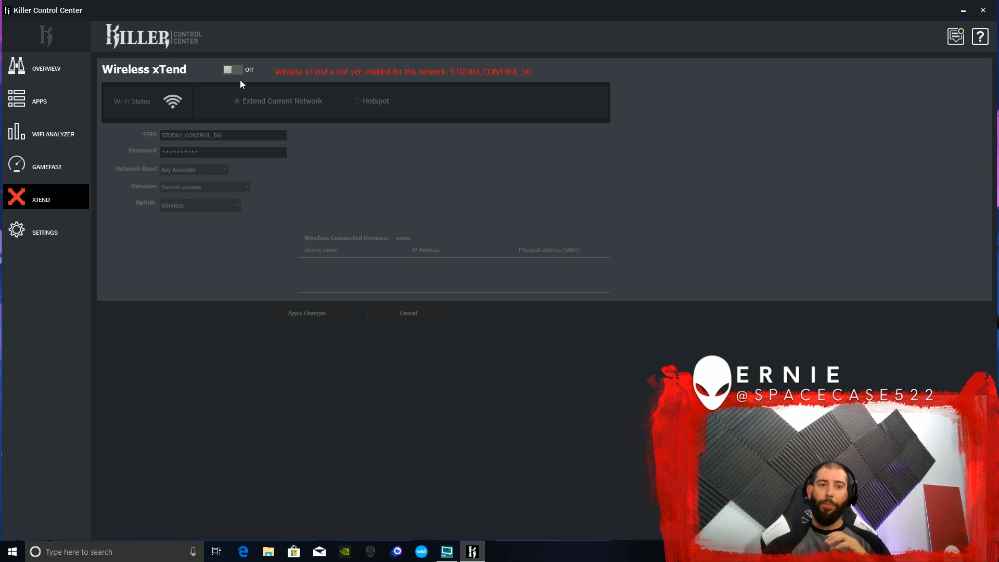
click(234, 70)
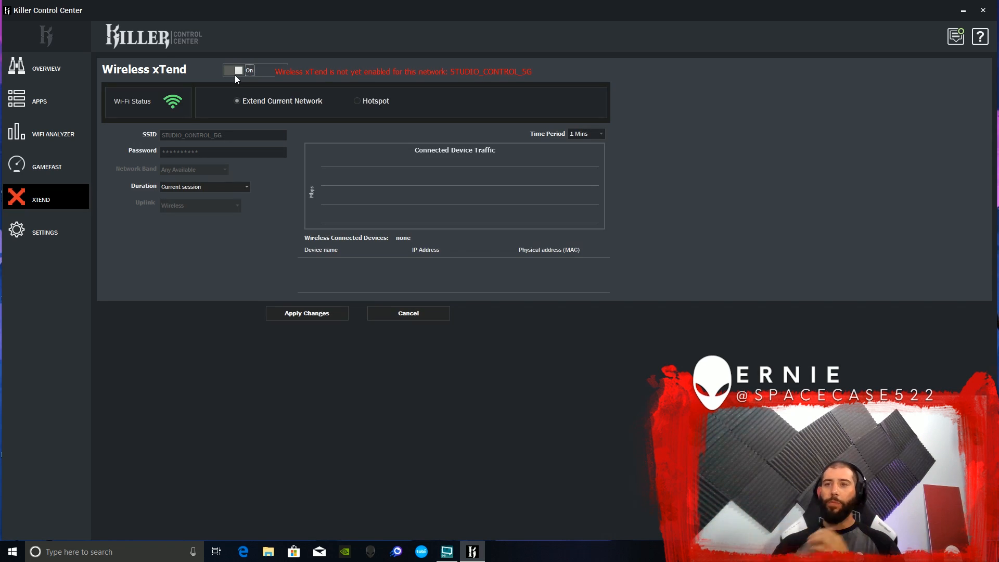
click(234, 69)
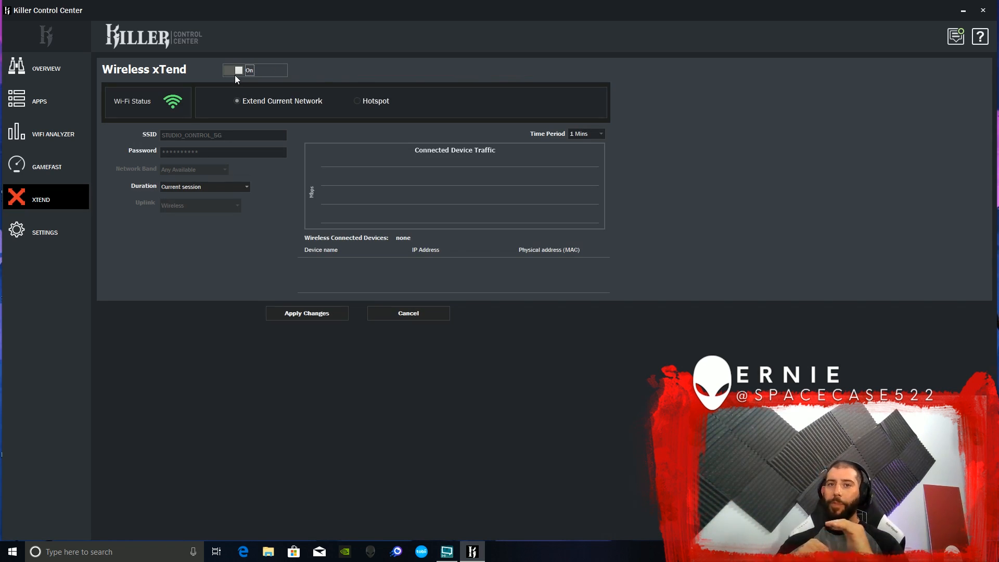
click(234, 69)
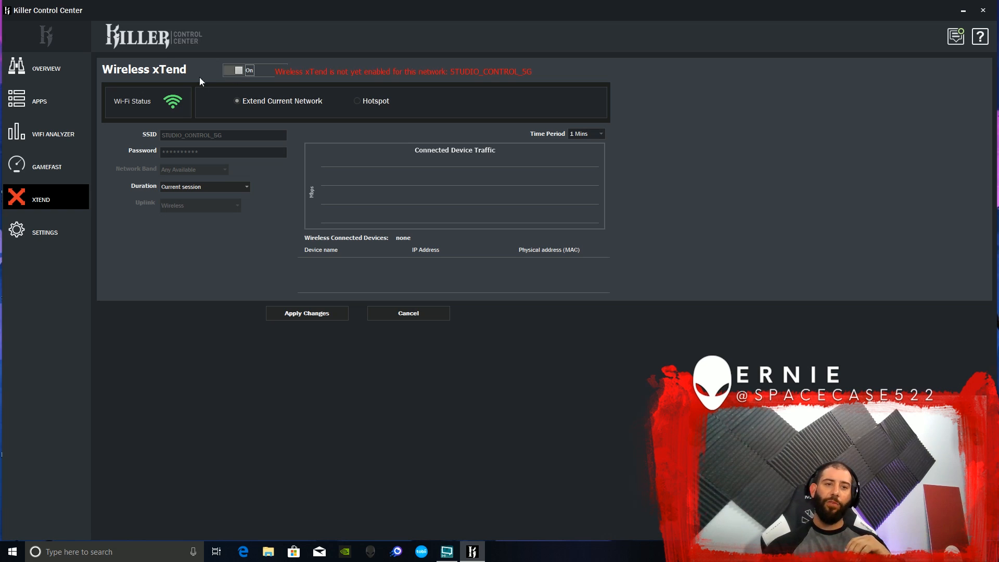
mouse_move(172, 105)
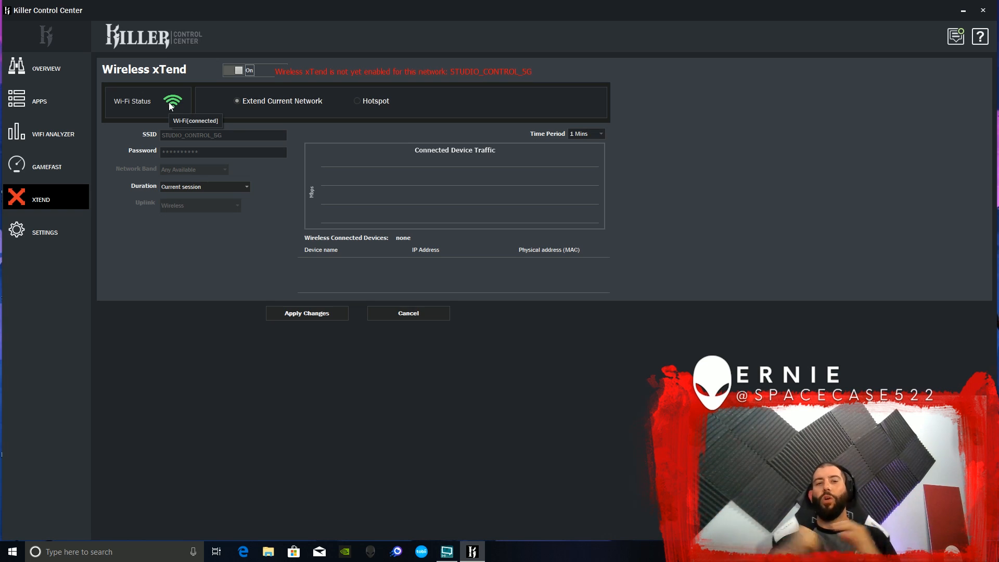
mouse_move(173, 101)
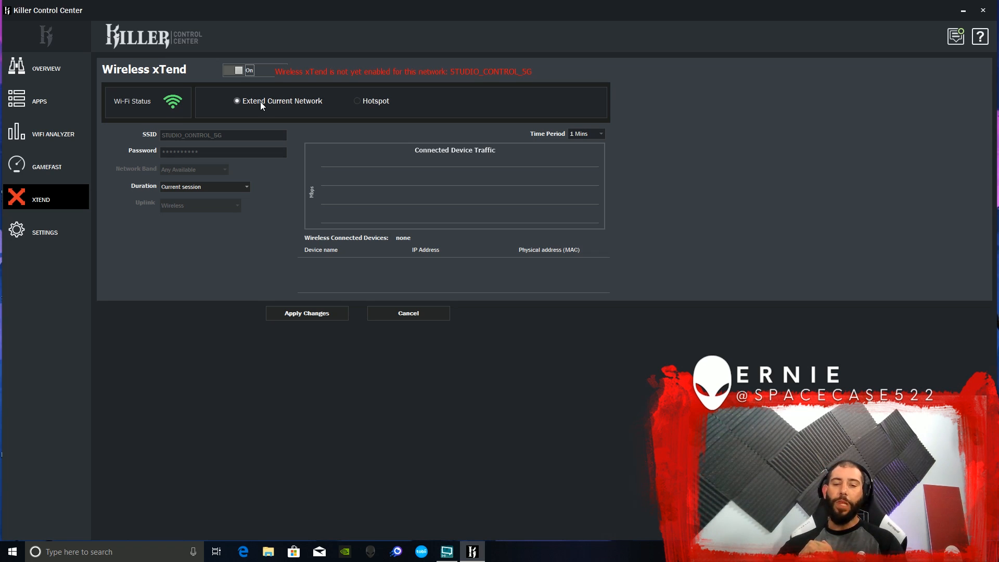
Step: Try Hotspot mode, revert to Extend Current Network, then head to Settings triggering the unapplied-changes warning
click(357, 101)
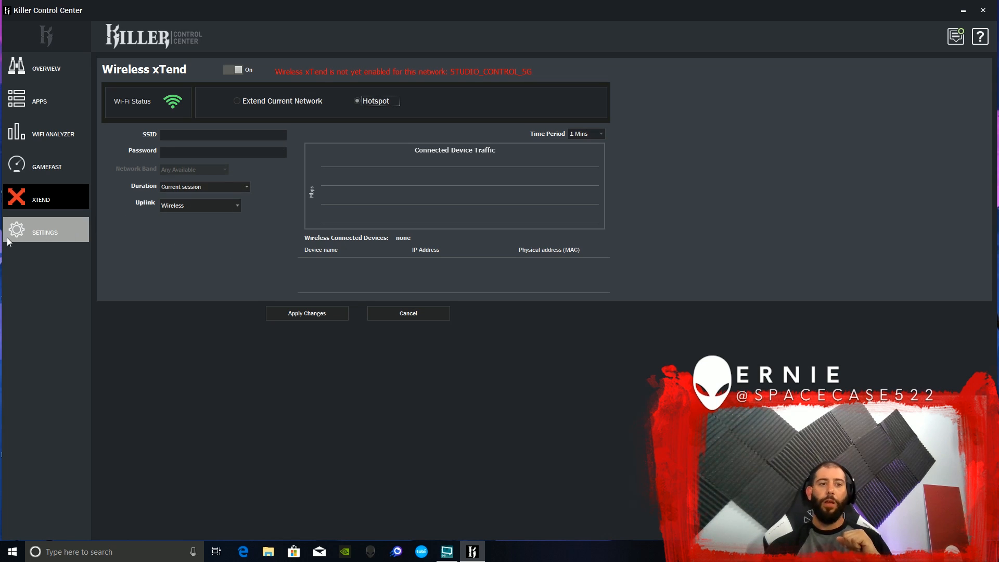
mouse_move(34, 238)
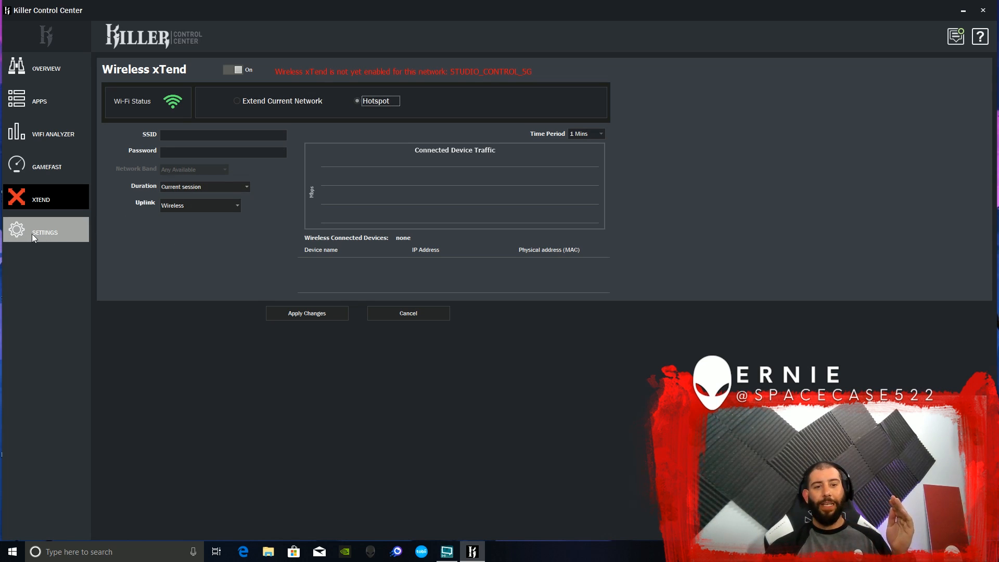
click(237, 101)
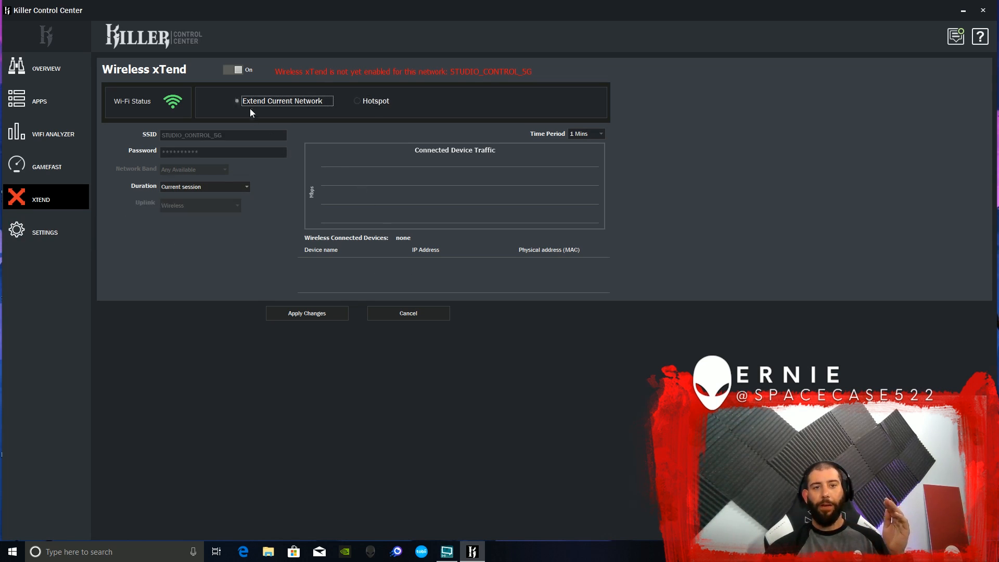
mouse_move(90, 220)
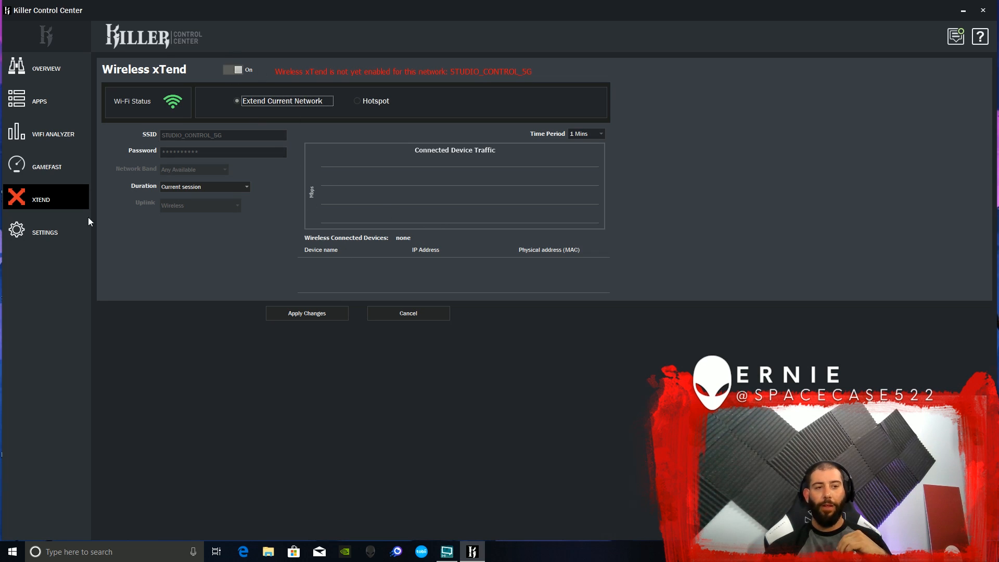
click(45, 232)
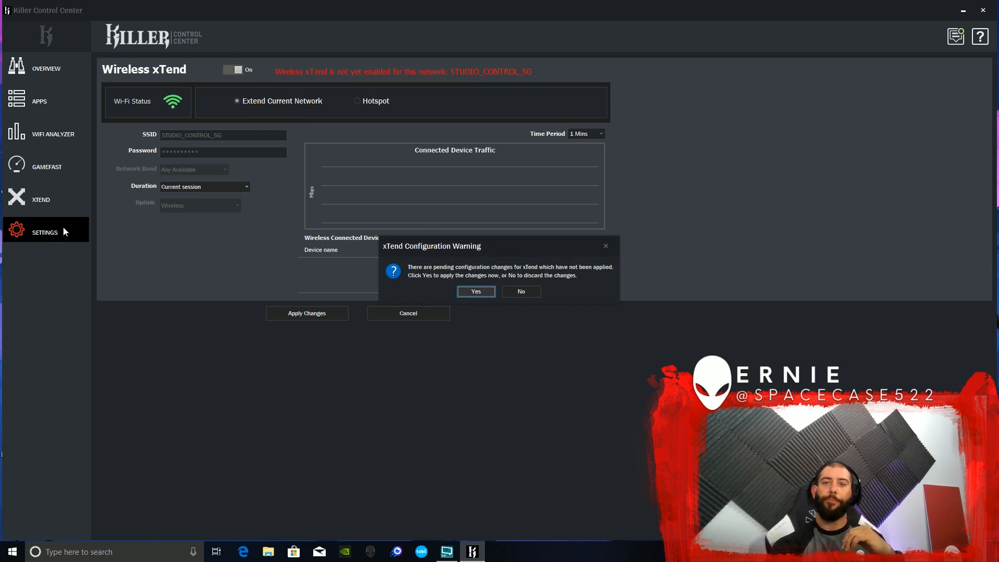
Step: Answer the xTend warning and view Settings with network status and adapter information
click(520, 292)
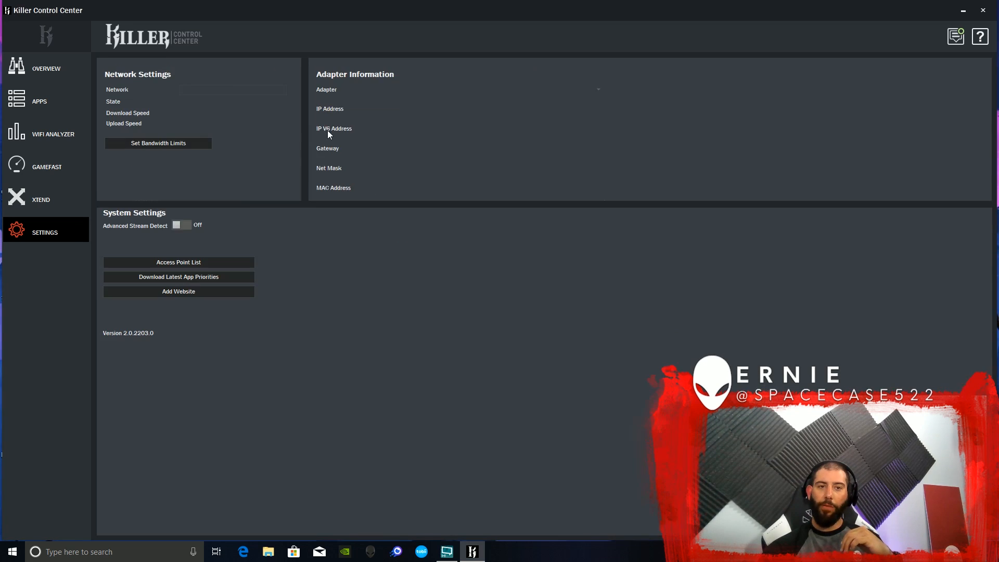
click(181, 225)
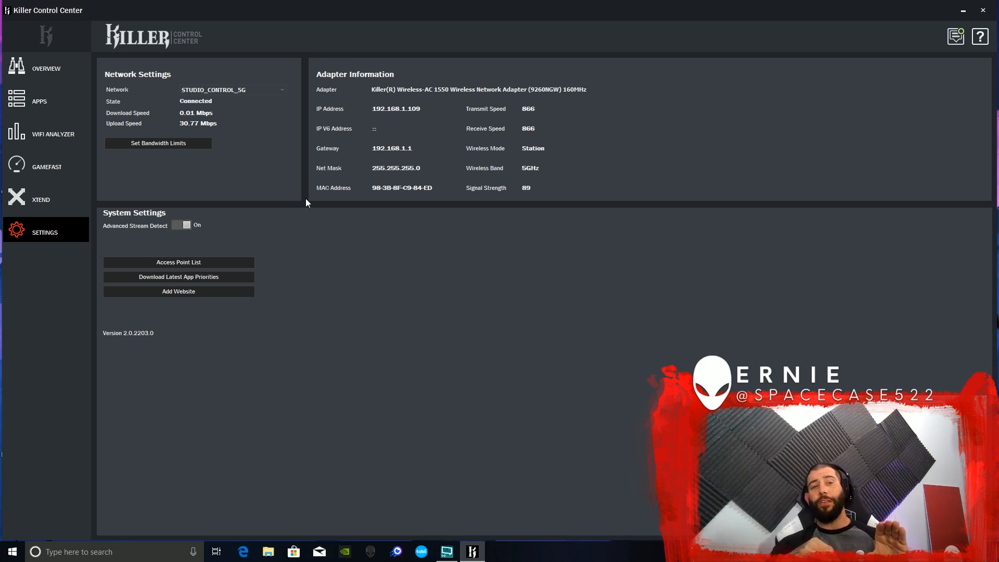
mouse_move(246, 147)
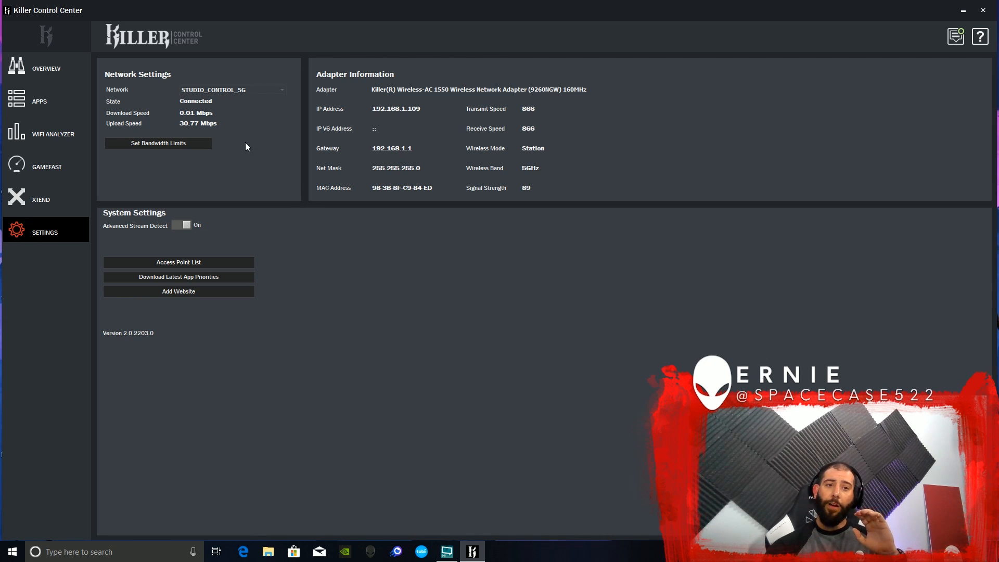
click(158, 143)
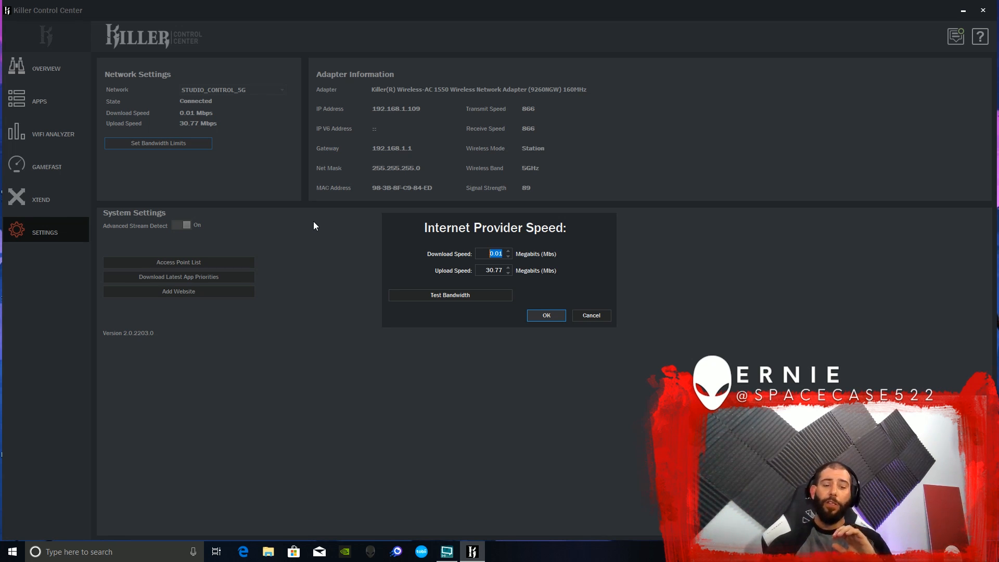
mouse_move(438, 306)
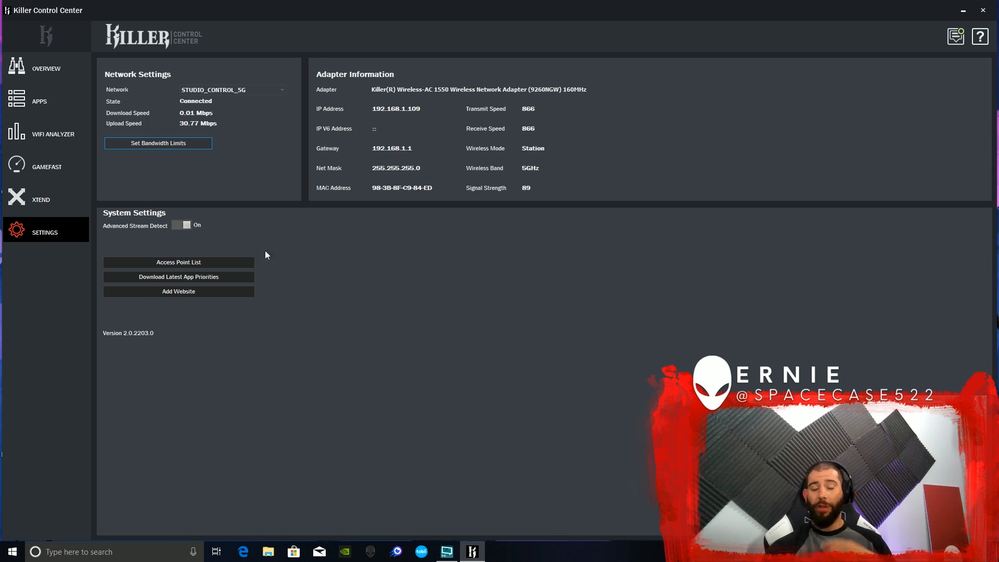
mouse_move(302, 266)
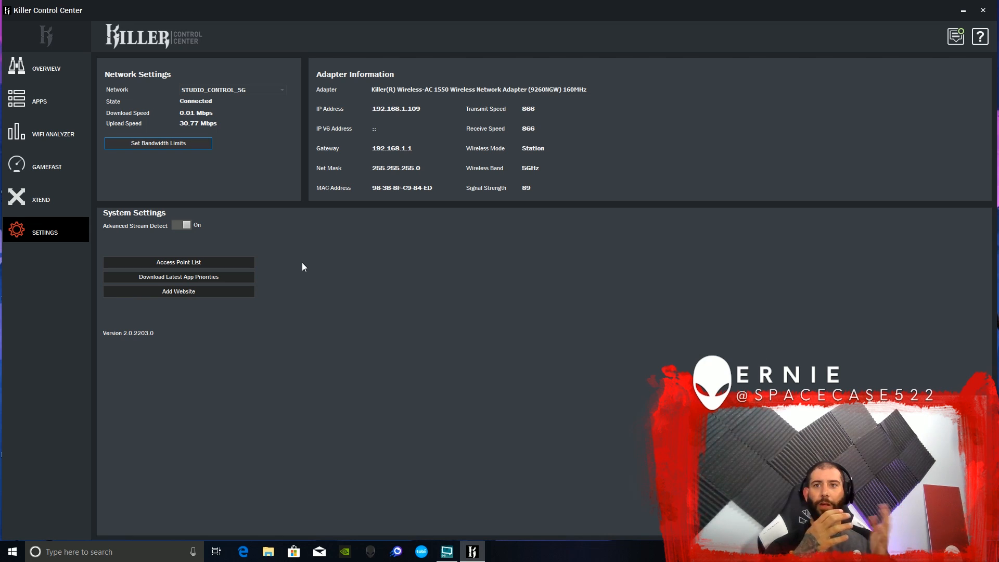
mouse_move(288, 268)
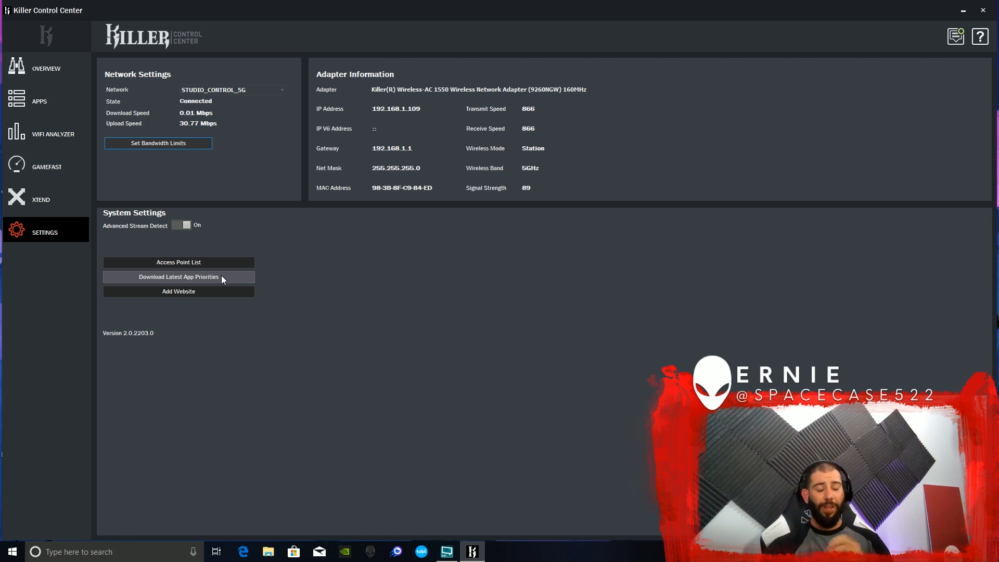
mouse_move(331, 216)
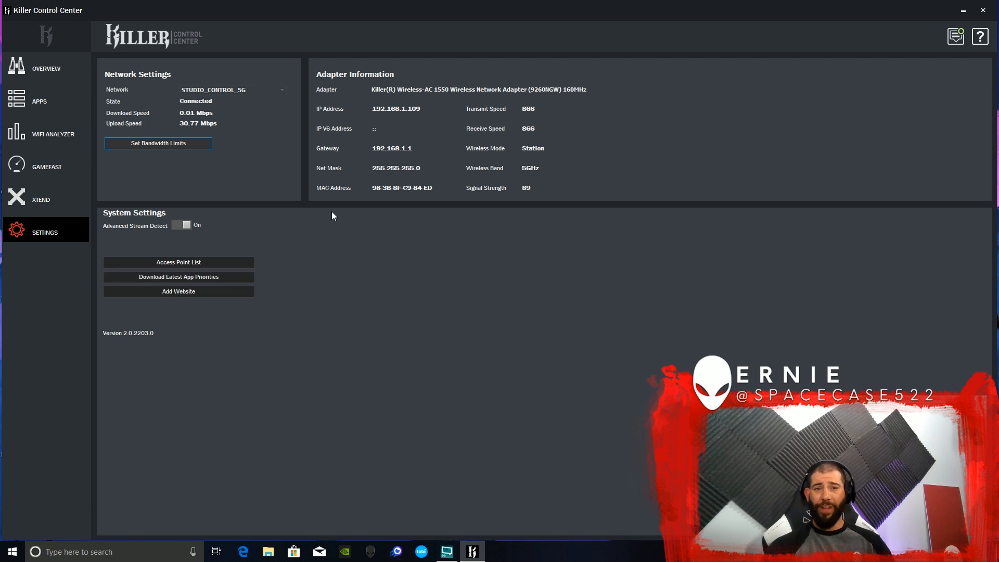
mouse_move(416, 350)
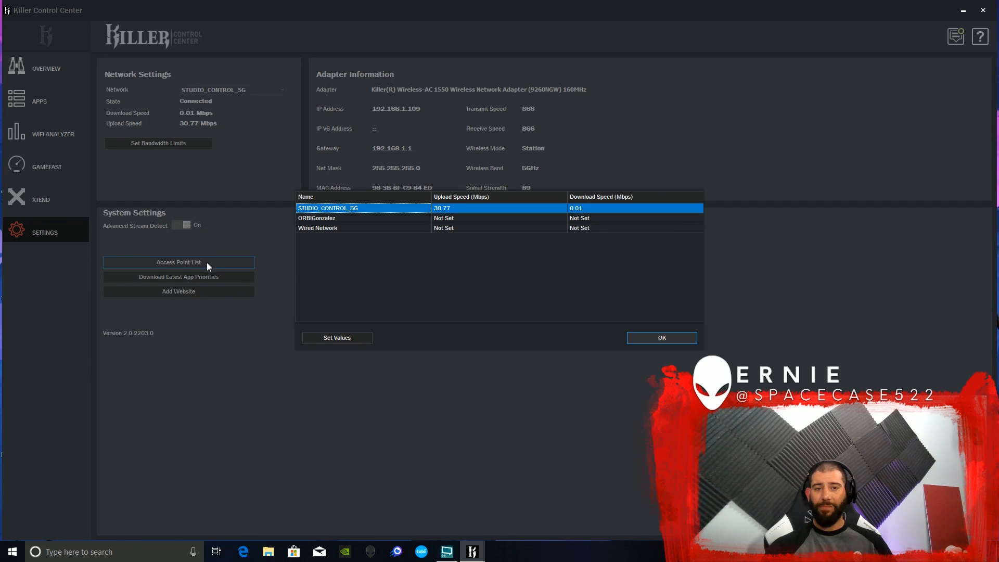
mouse_move(308, 216)
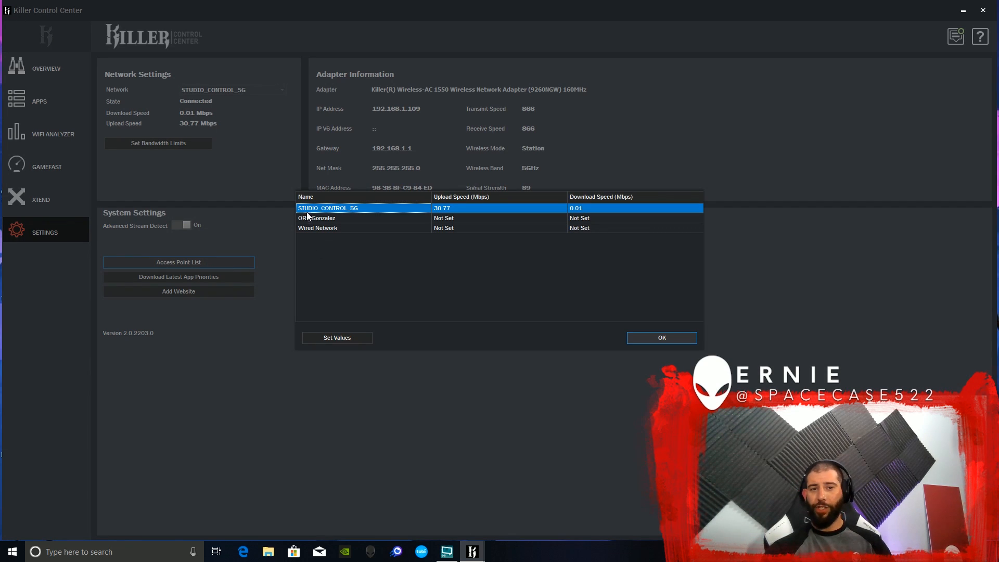
mouse_move(366, 262)
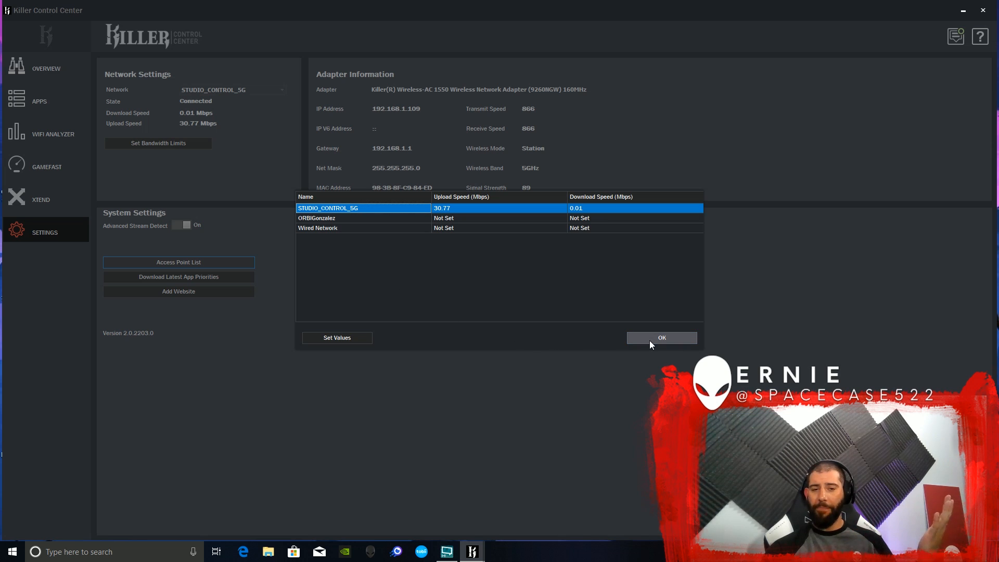
mouse_move(362, 242)
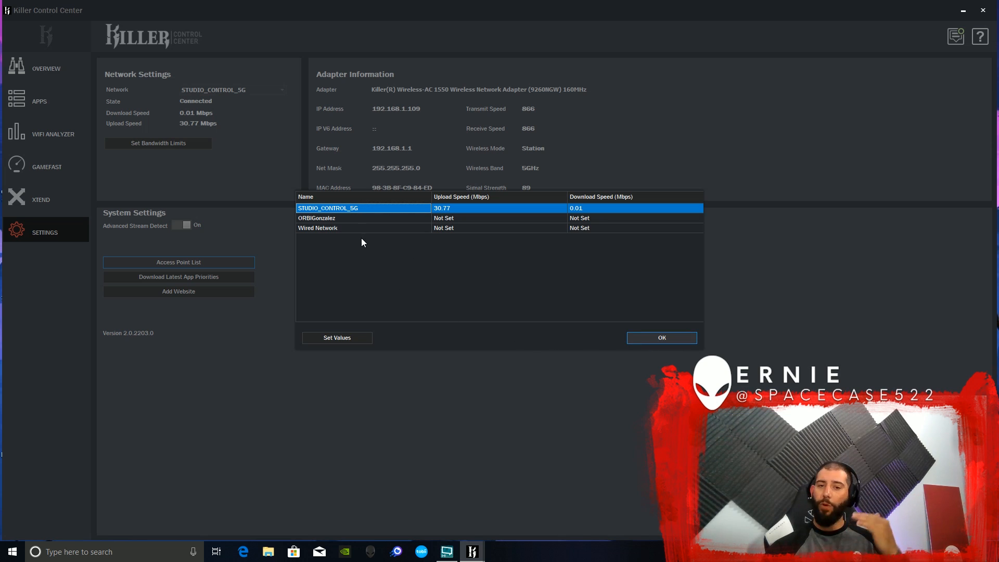
mouse_move(354, 227)
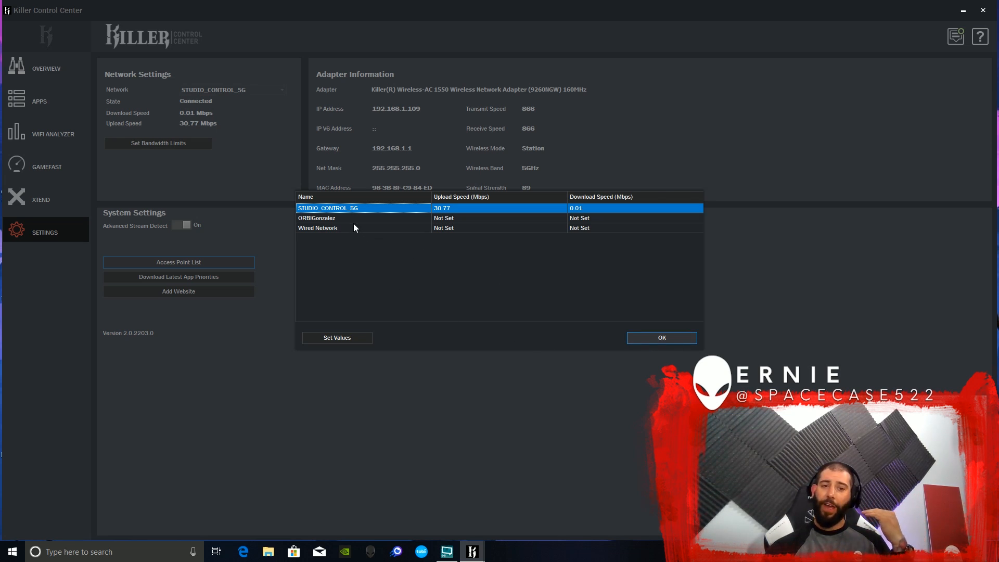
mouse_move(371, 221)
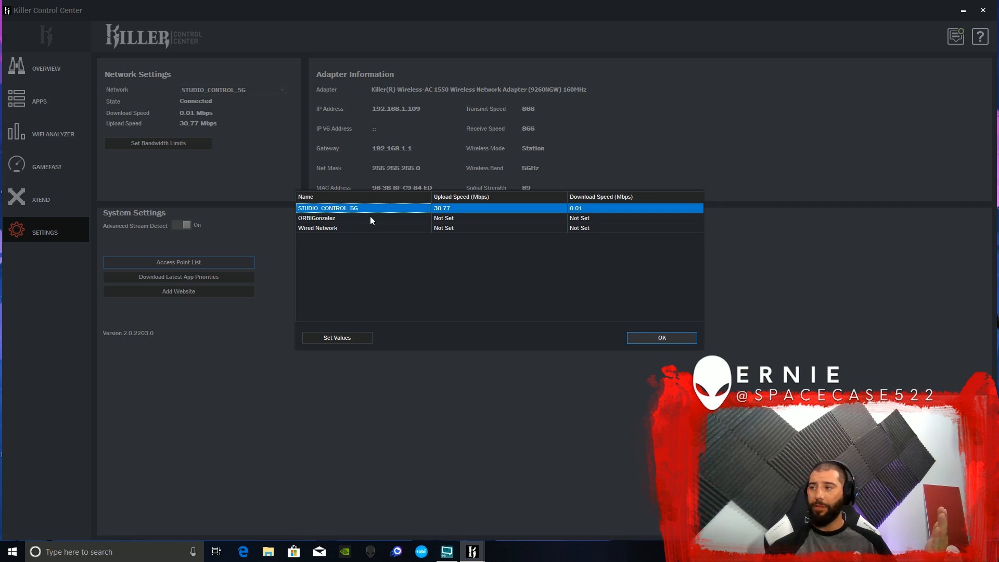
mouse_move(349, 214)
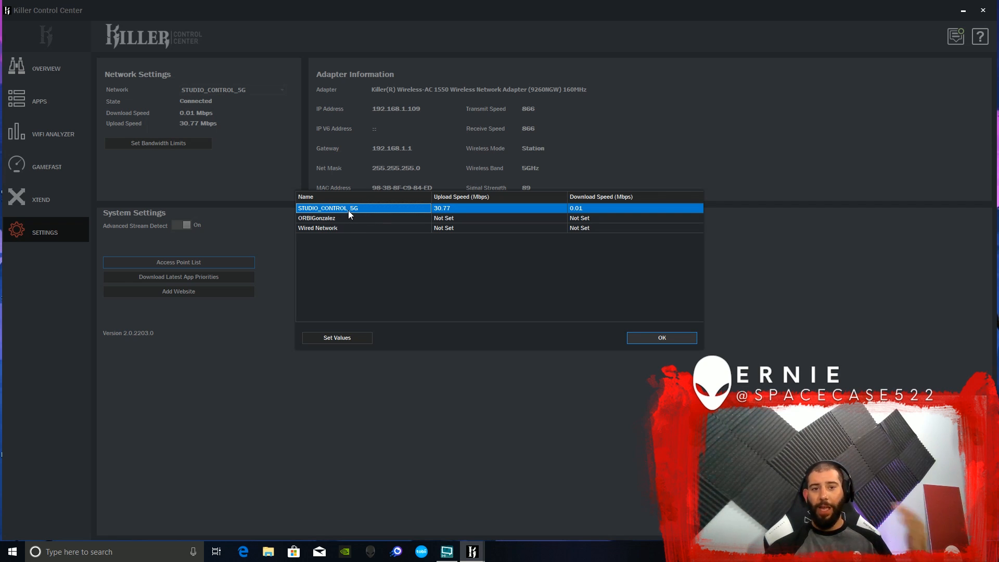
mouse_move(345, 219)
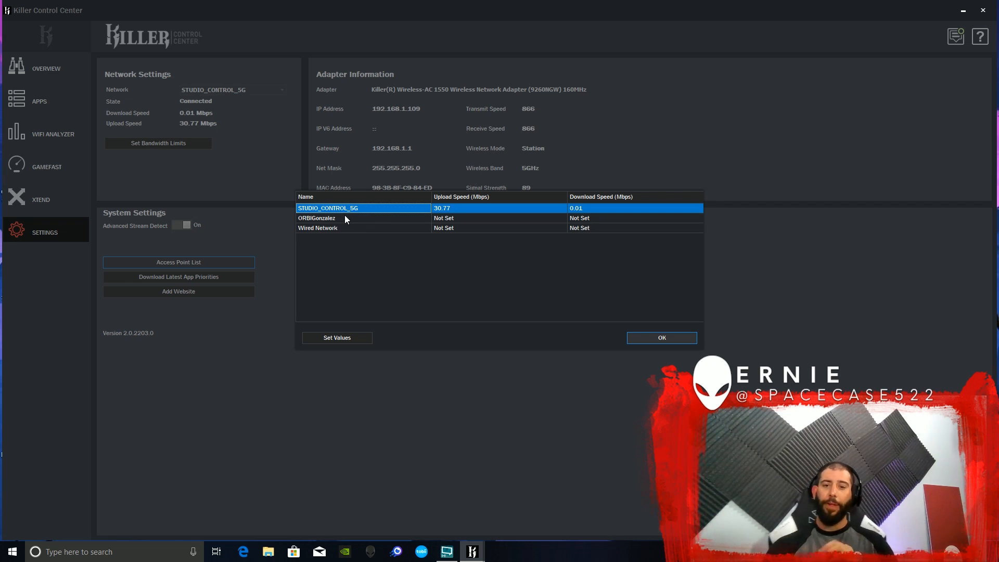
click(660, 337)
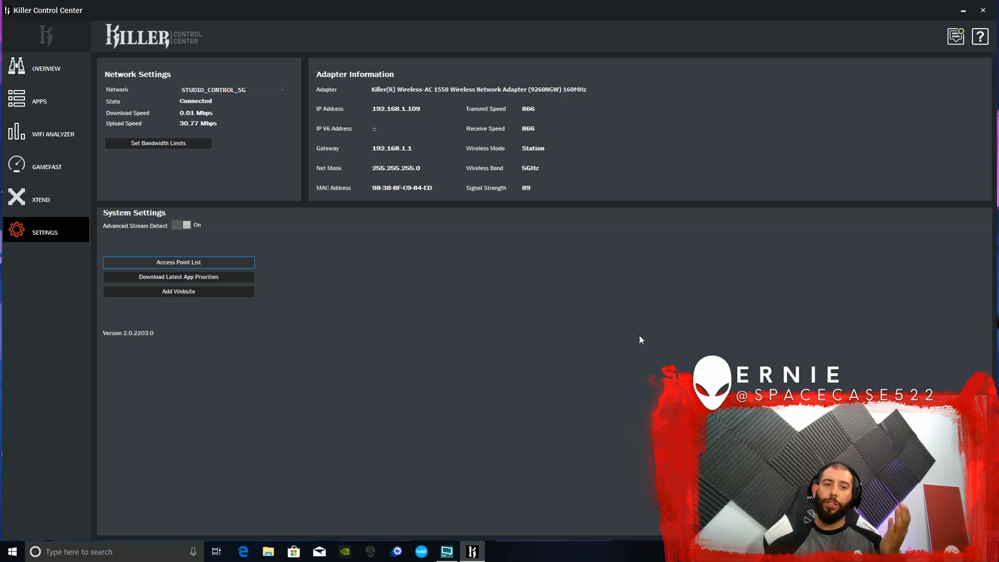